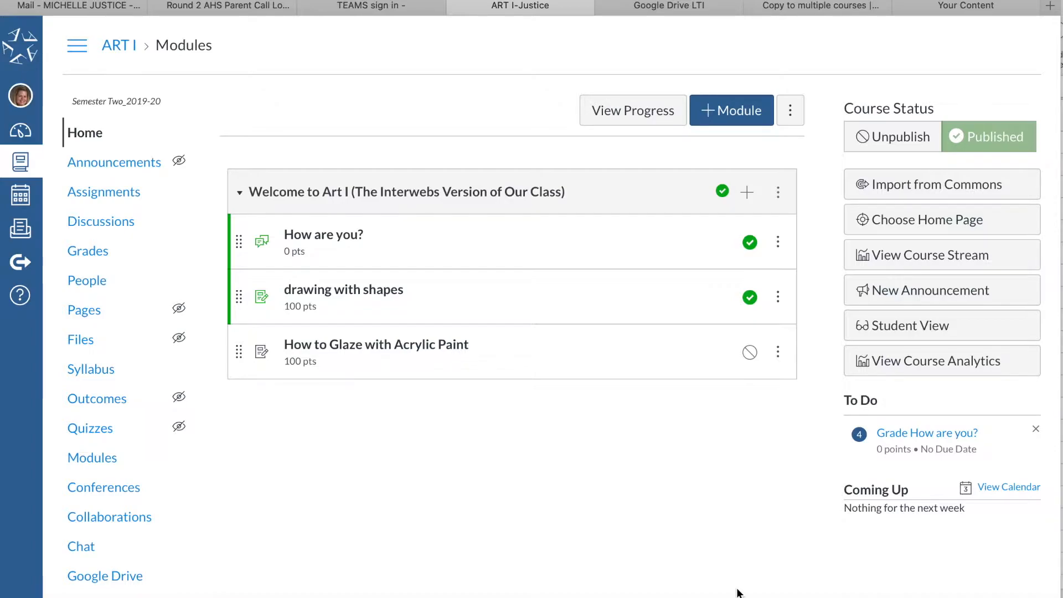
mouse_move(553, 458)
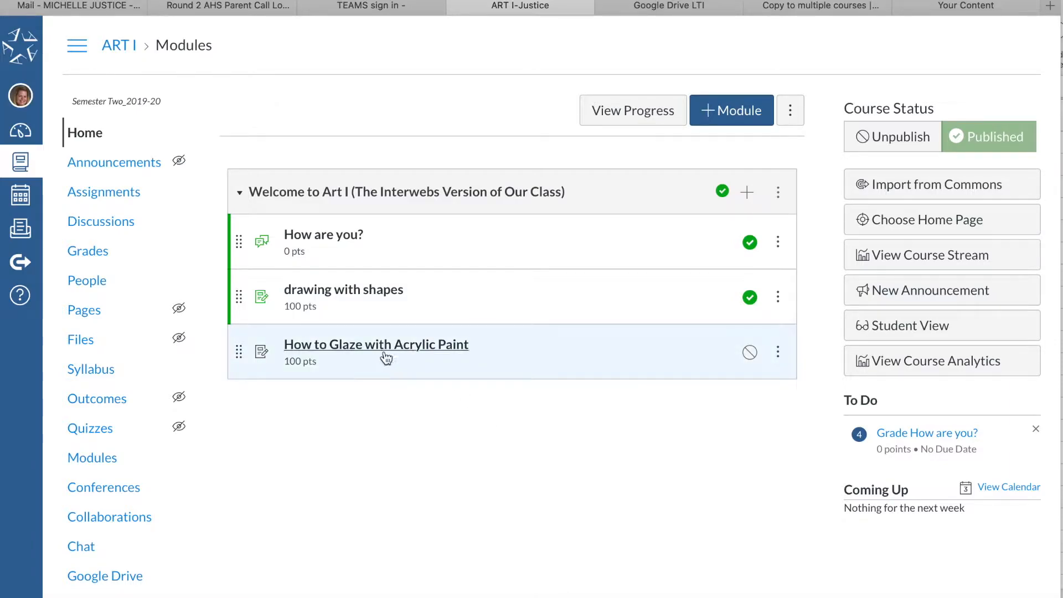
mouse_move(414, 363)
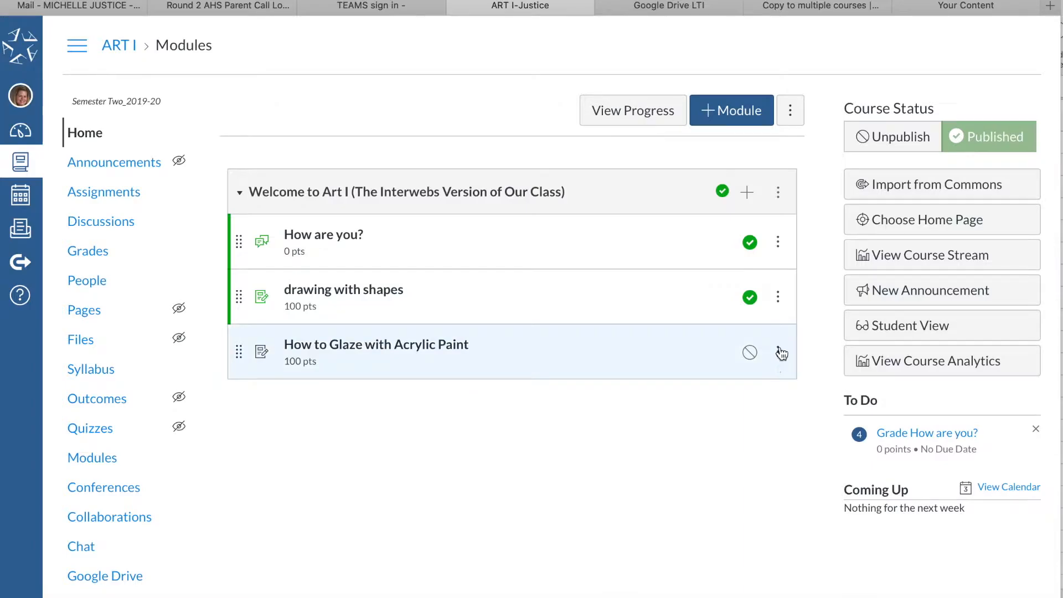
- Bring up the actions menu for the How to Glaze with Acrylic Paint assignment
left_click(777, 353)
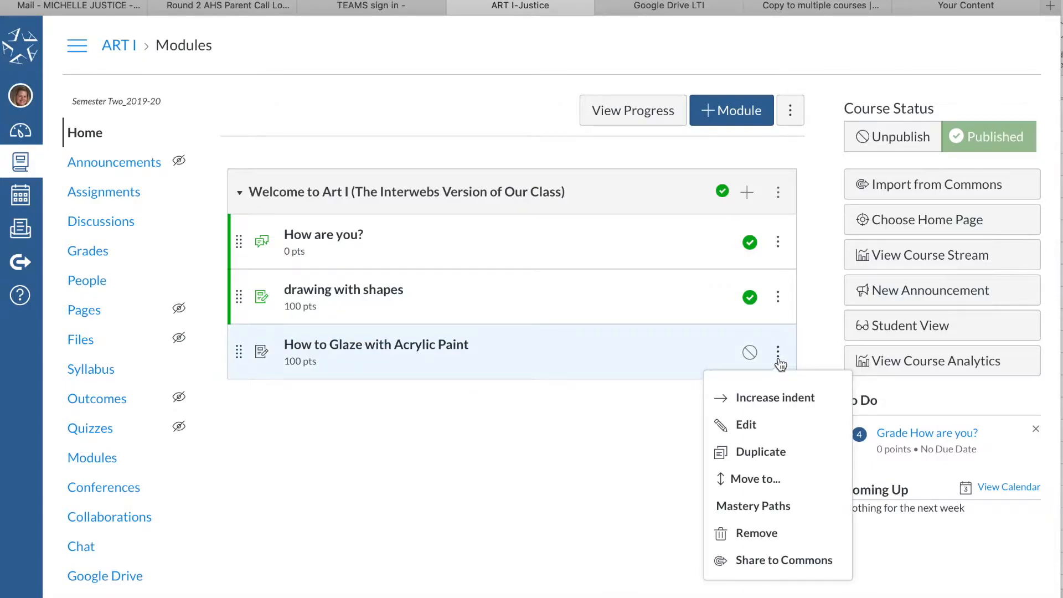
mouse_move(781, 560)
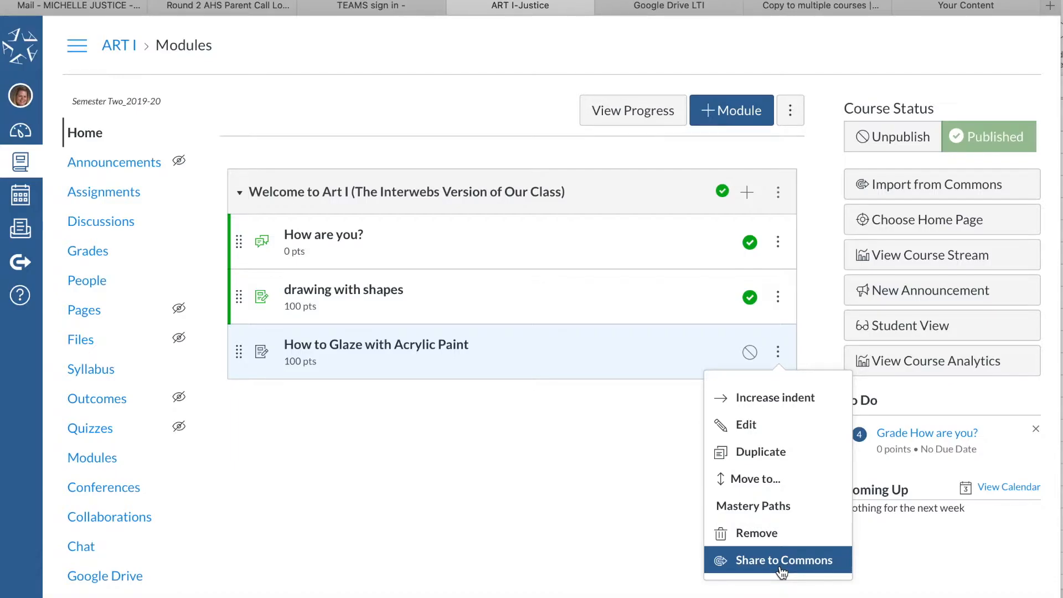
- Share the glaze assignment to Commons with use restricted to Only Me
left_click(780, 559)
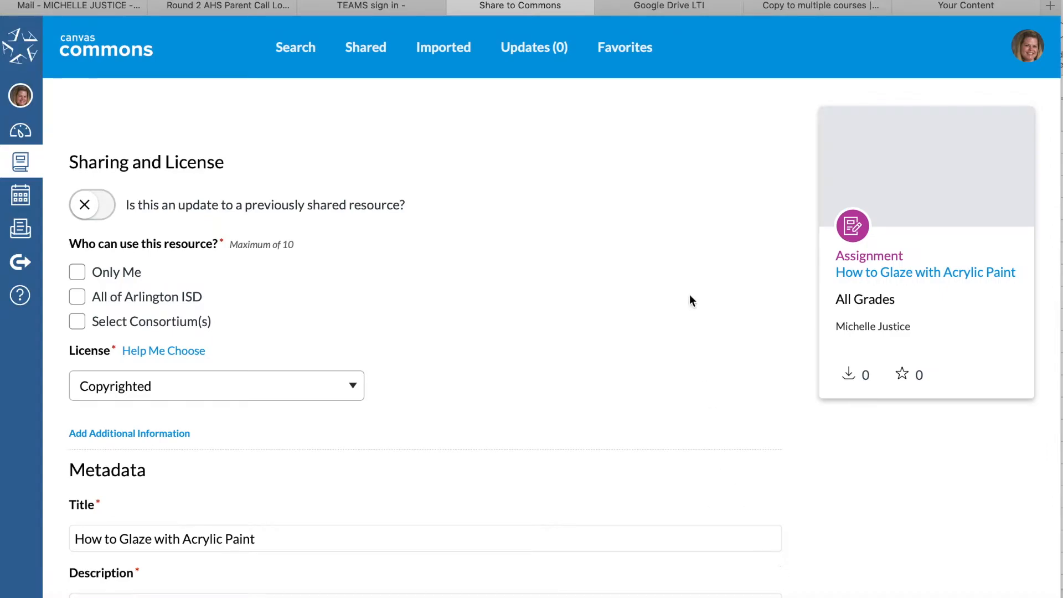
mouse_move(375, 266)
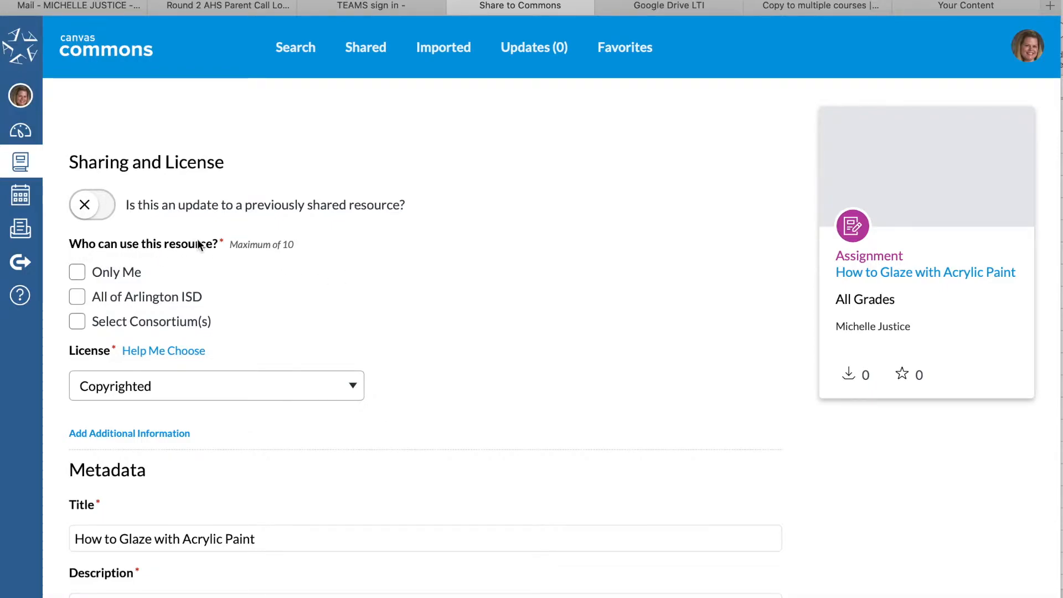
left_click(77, 272)
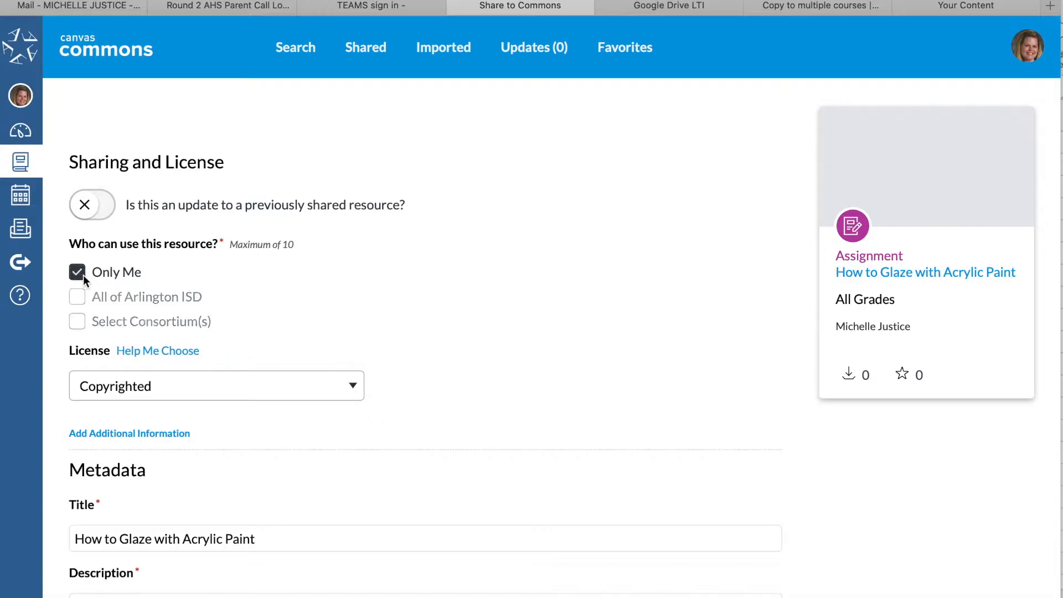
mouse_move(363, 343)
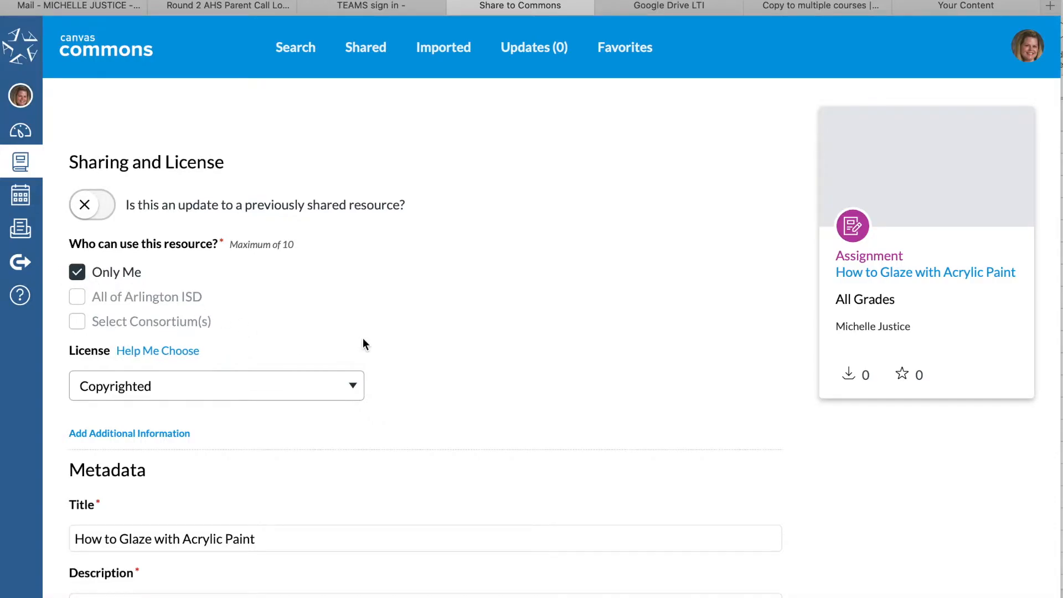
mouse_move(475, 316)
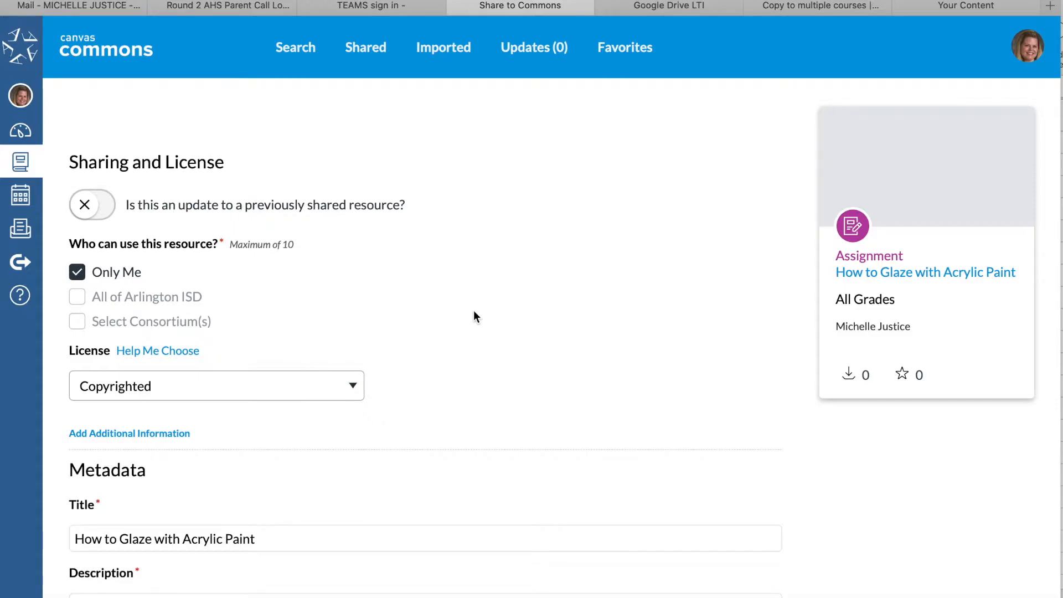
scroll("down", 3)
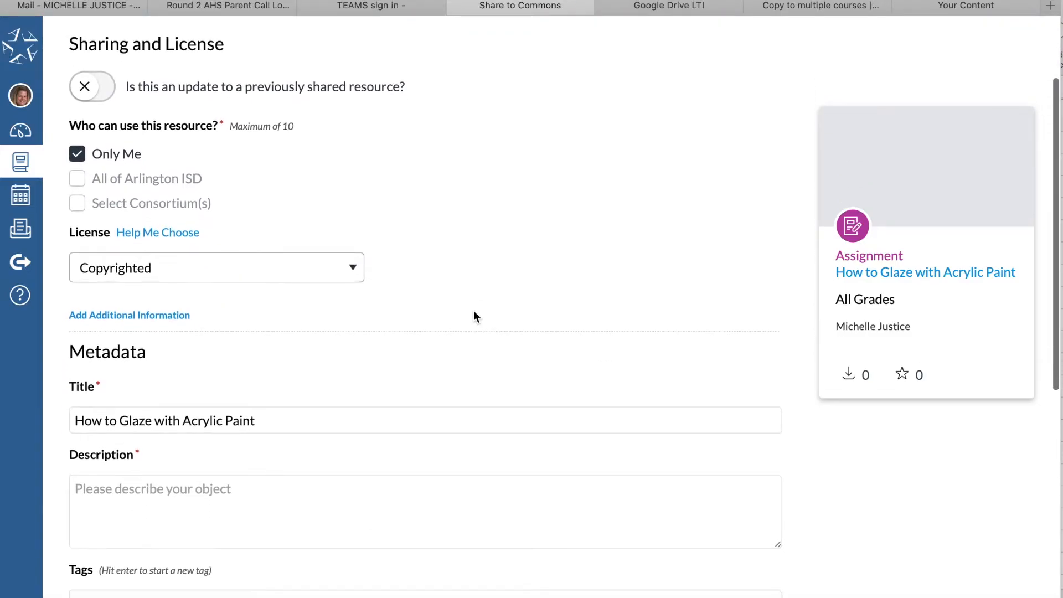
scroll("down", 3)
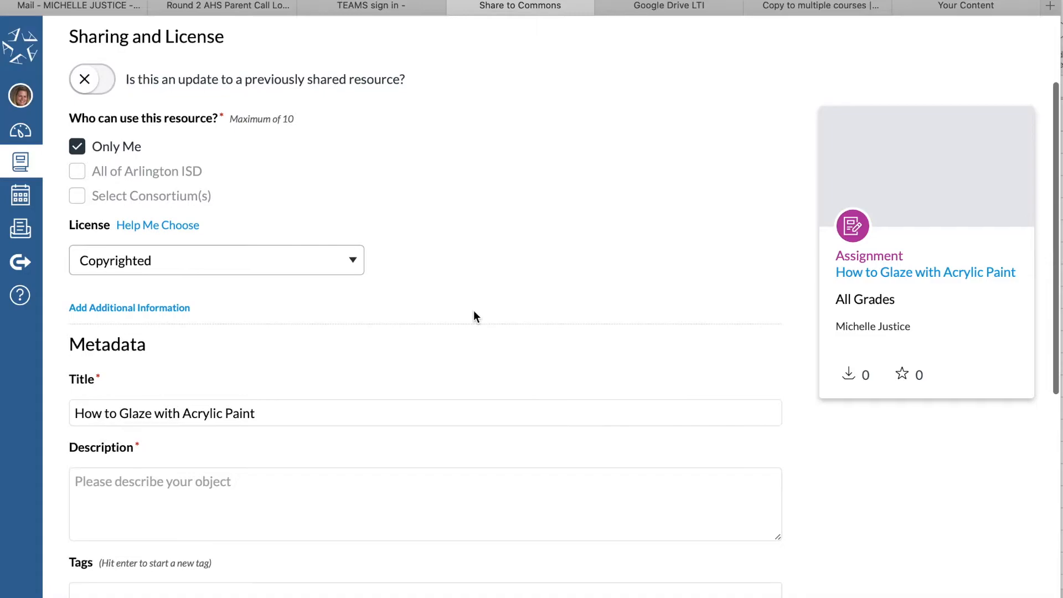
mouse_move(151, 77)
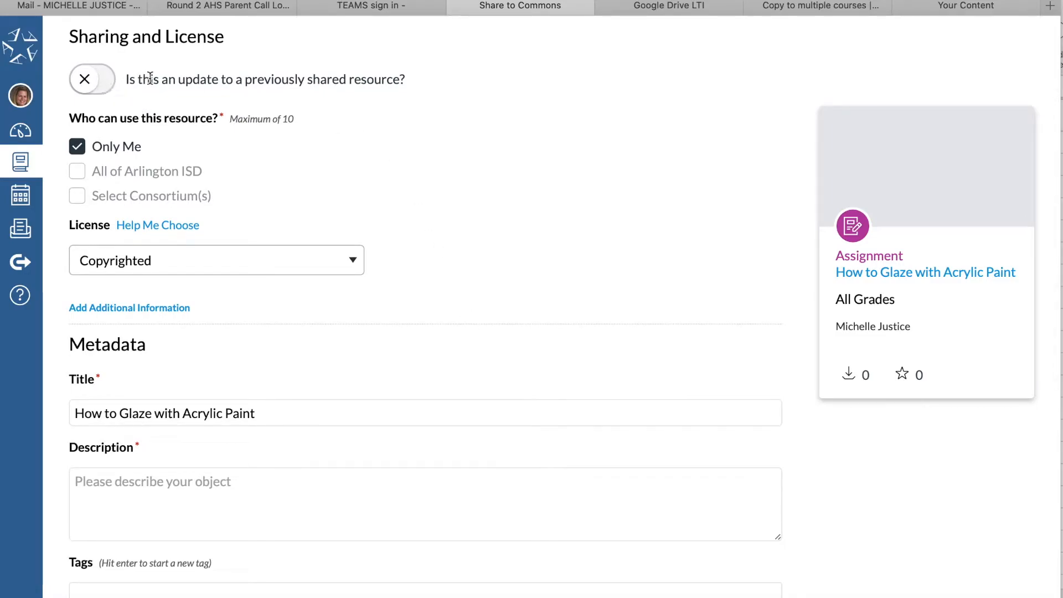
mouse_move(405, 93)
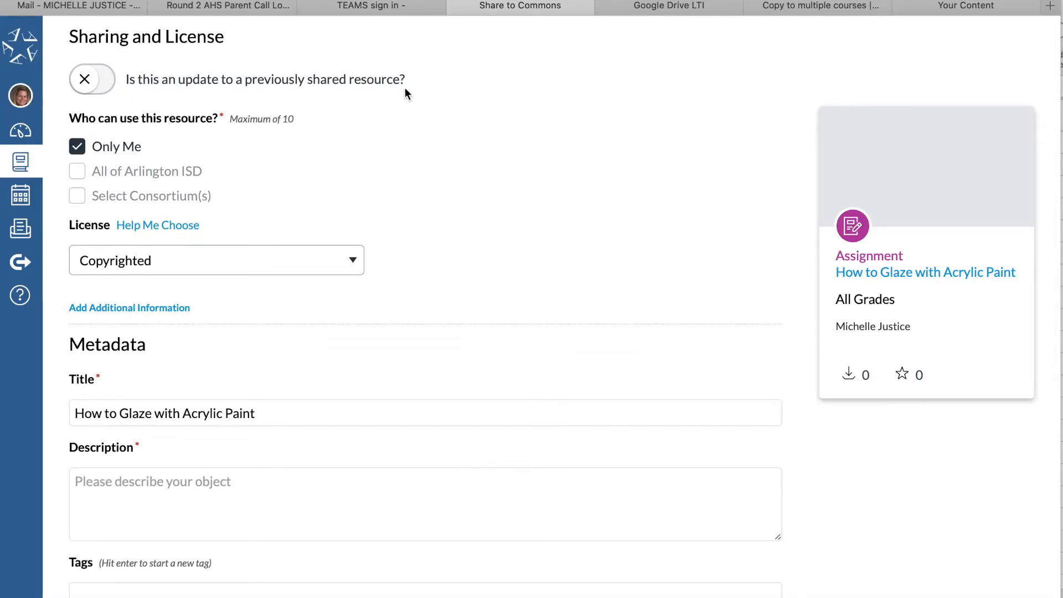
mouse_move(420, 150)
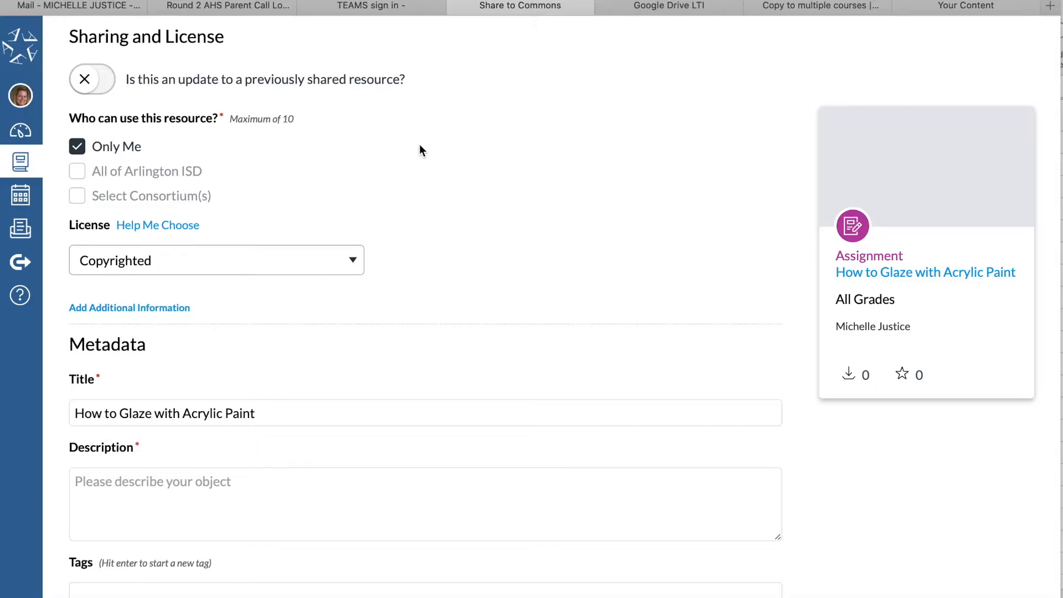
mouse_move(107, 87)
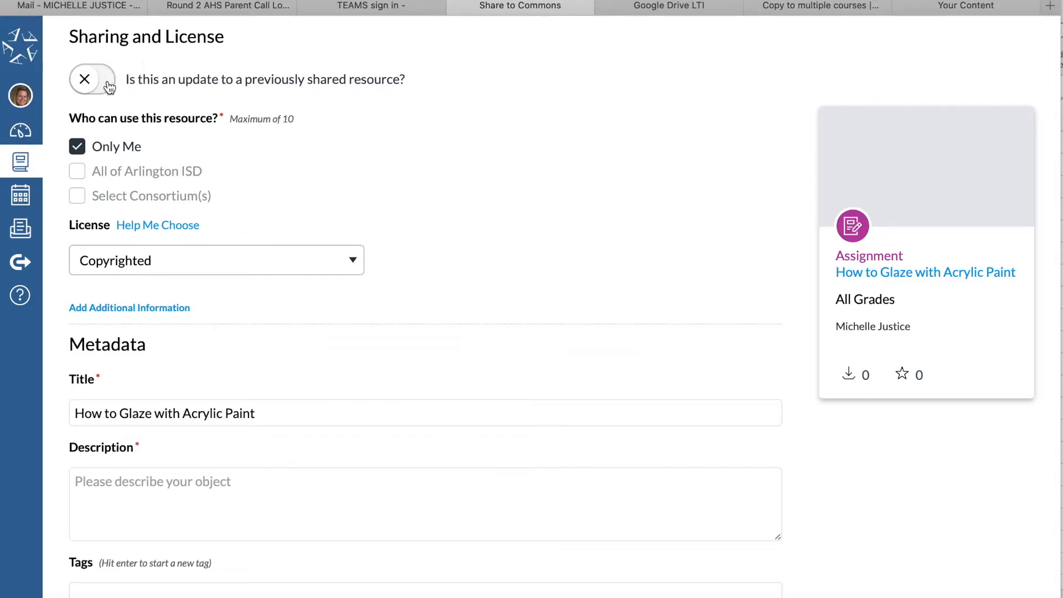
- Fill the Commons description with 'assignment about glazing'
scroll("down", 3)
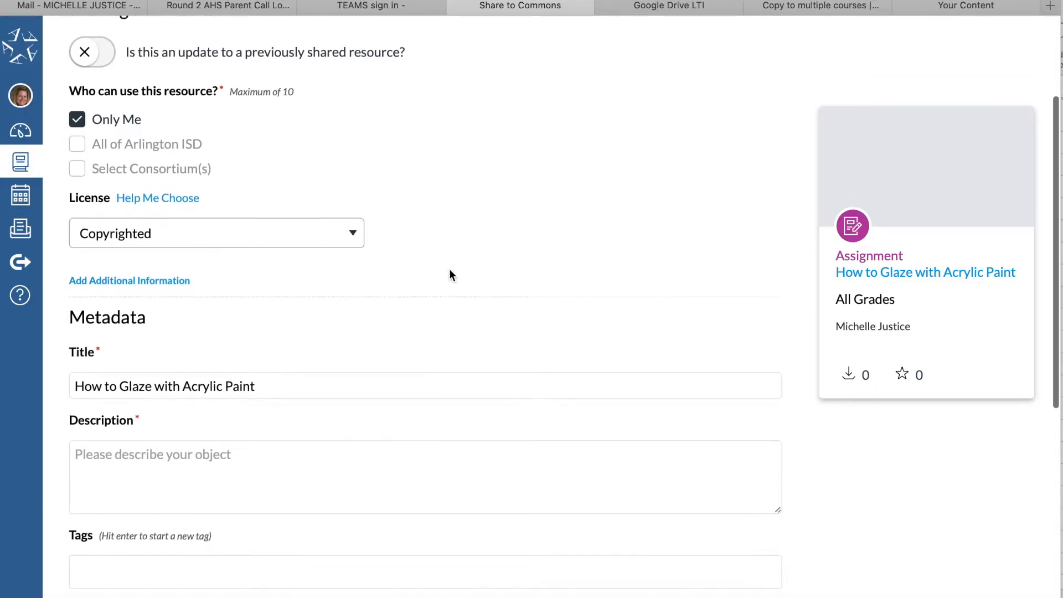
scroll("down", 3)
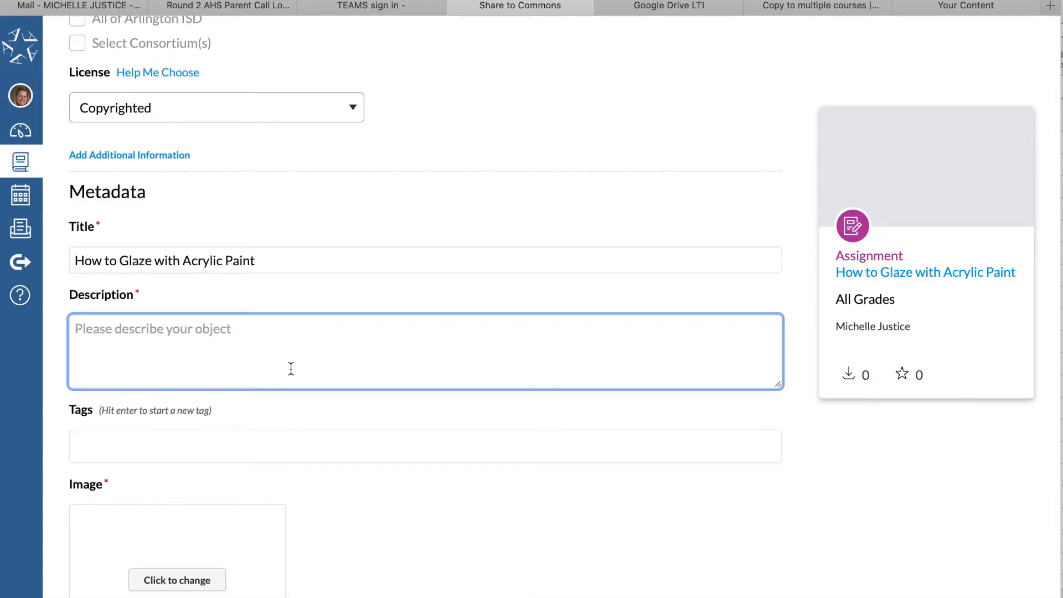
type("assignment about")
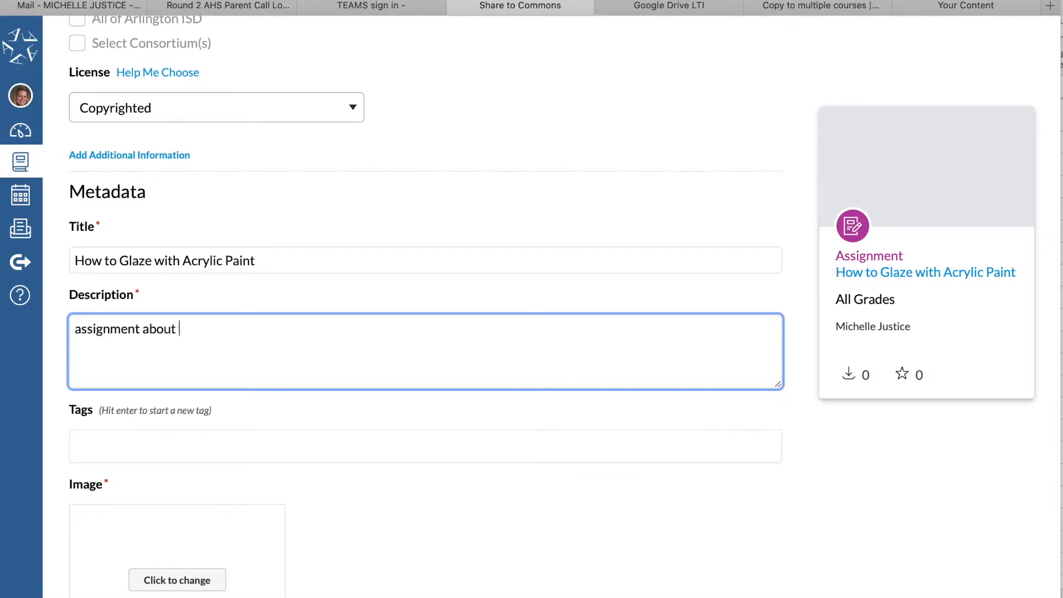
type("glazing")
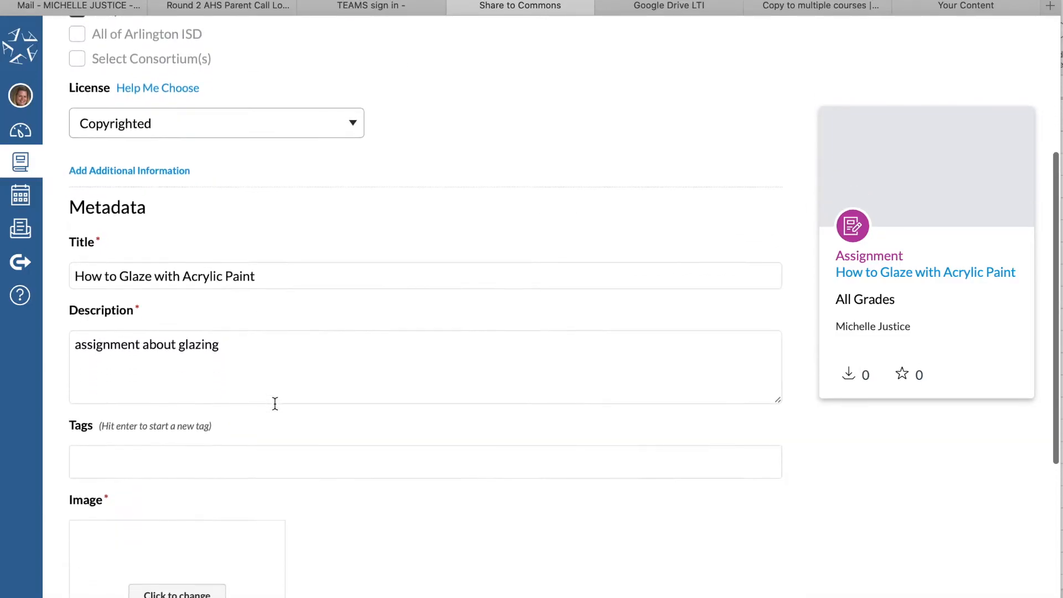
- Replace the cover image with the Unsplash paintbrush-and-palette photo
left_click(177, 591)
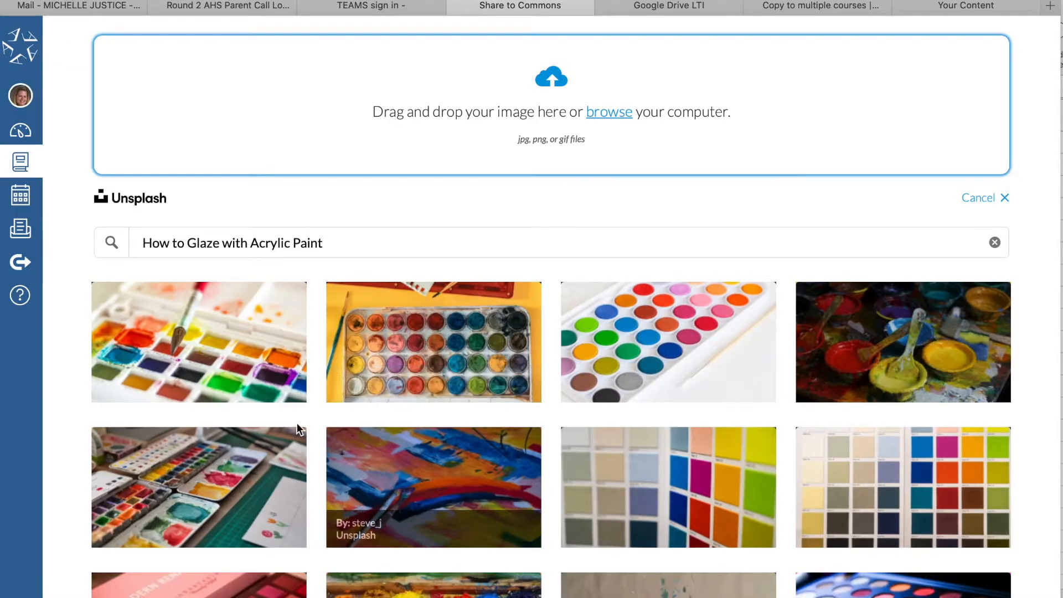
left_click(198, 341)
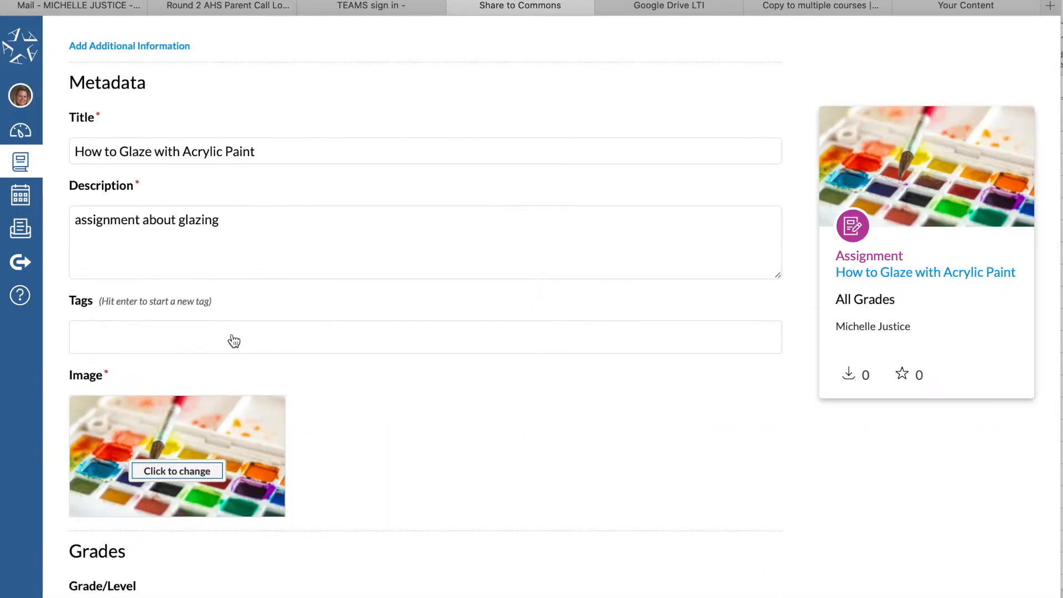
scroll("down", 3)
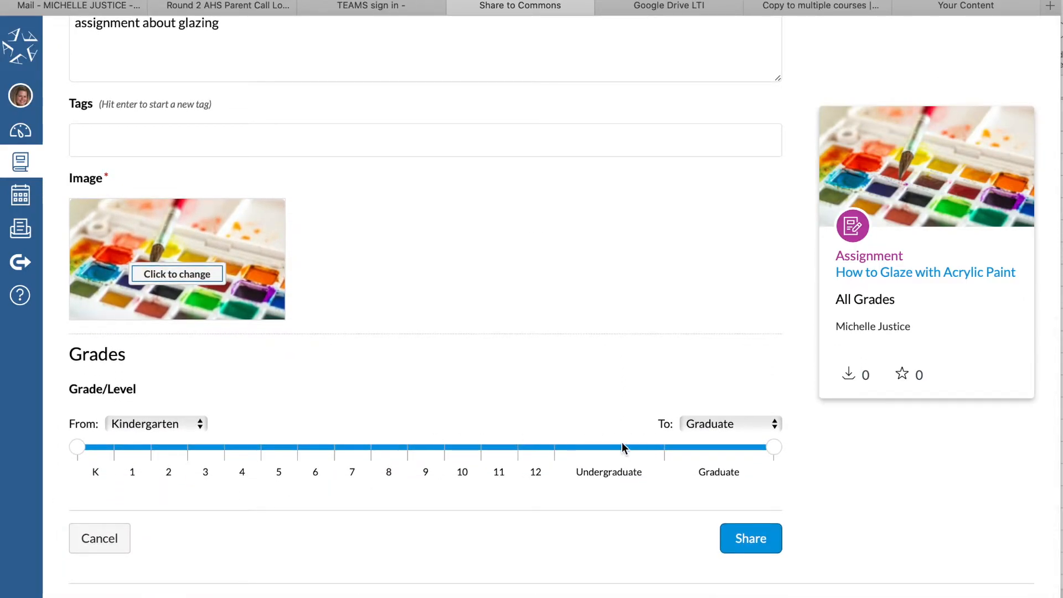
mouse_move(864, 478)
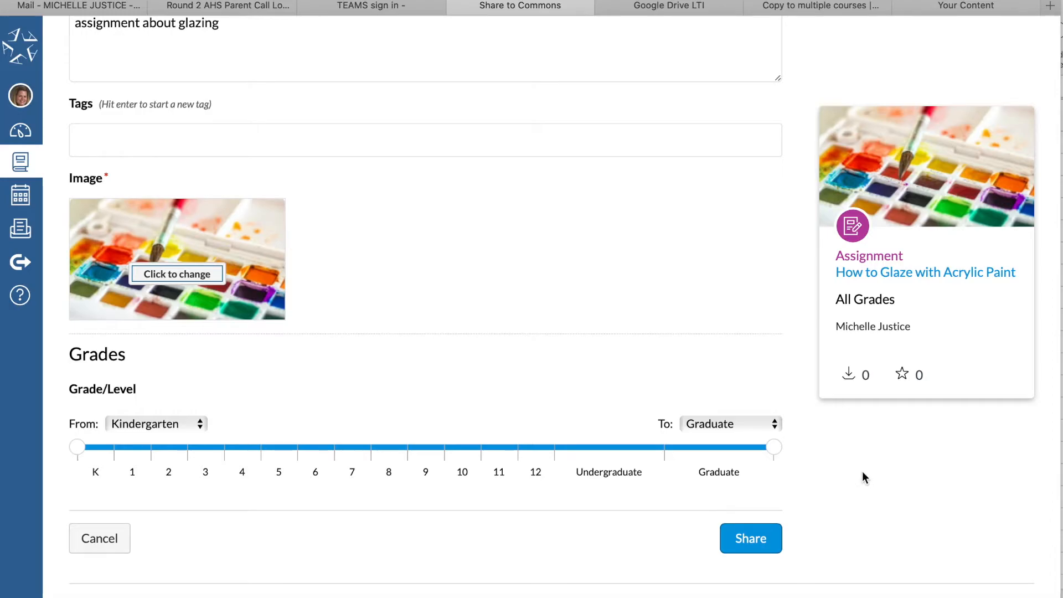
scroll("down", 3)
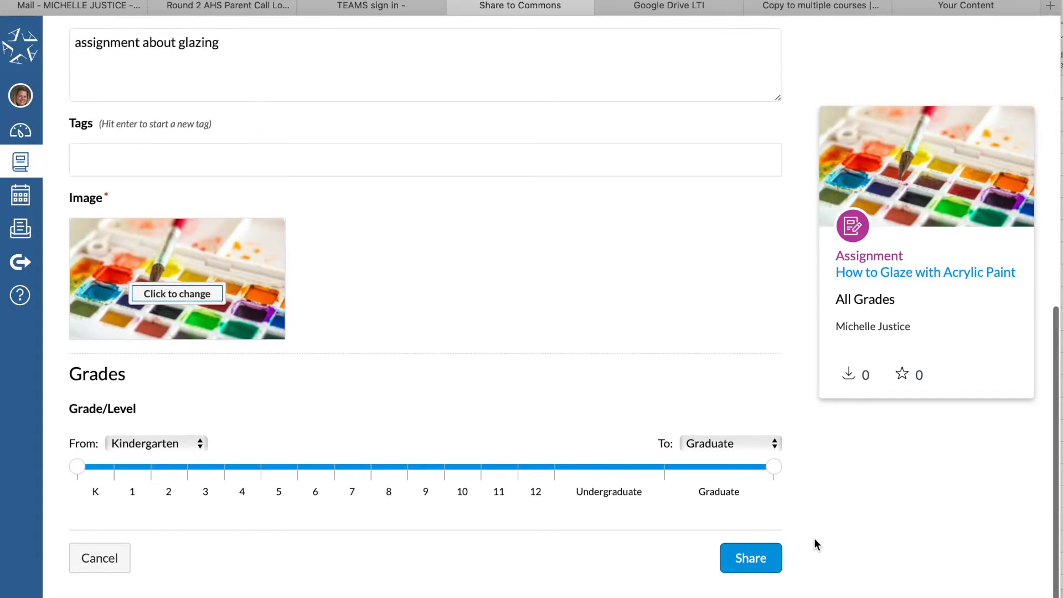
- Publish the resource to Commons and bring up its Import into Canvas choices
left_click(750, 558)
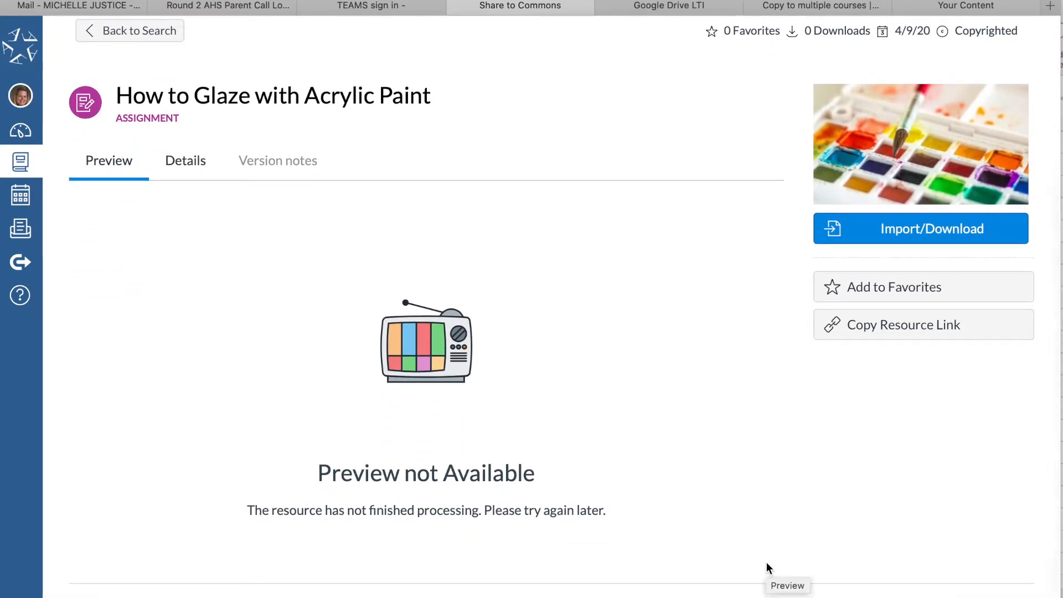
mouse_move(417, 510)
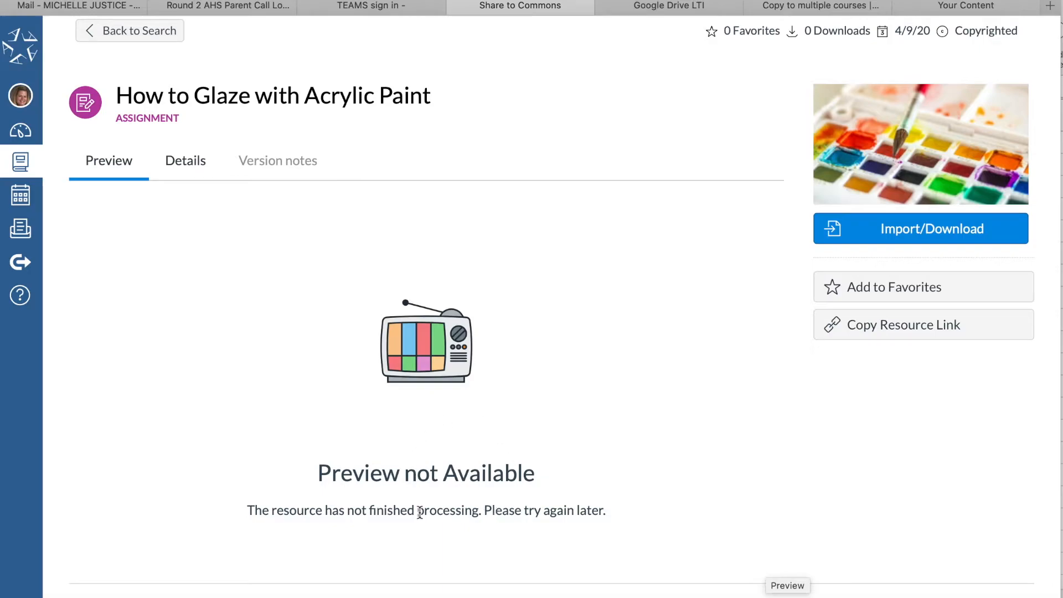
mouse_move(529, 334)
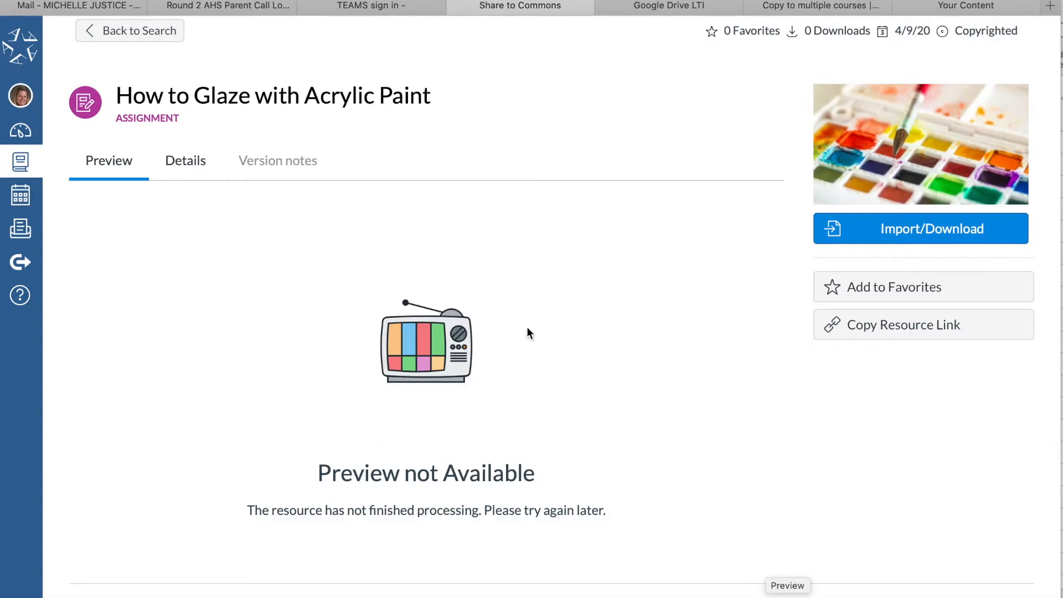
mouse_move(728, 418)
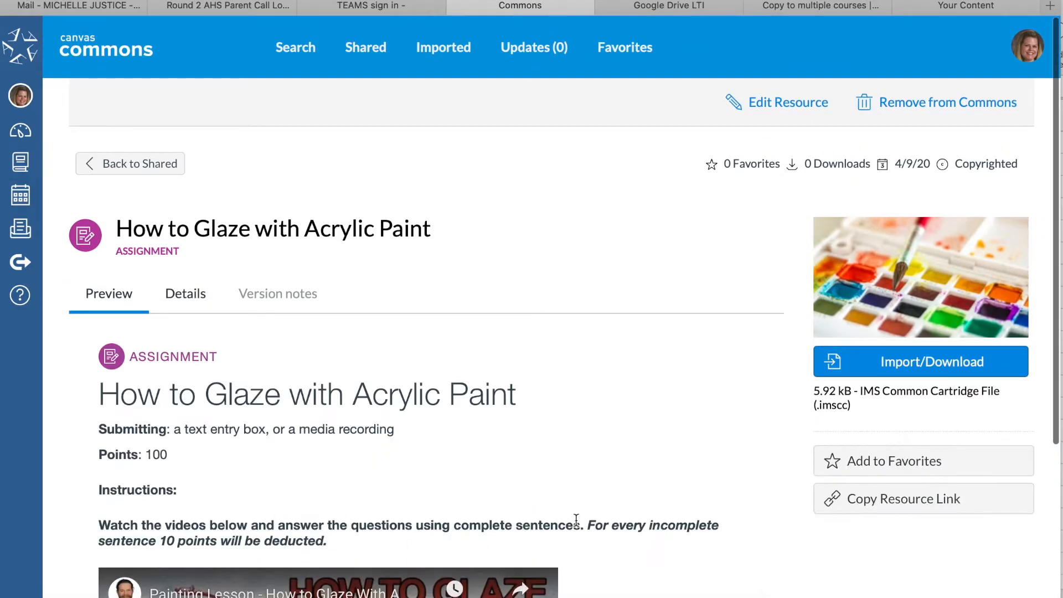
left_click(920, 361)
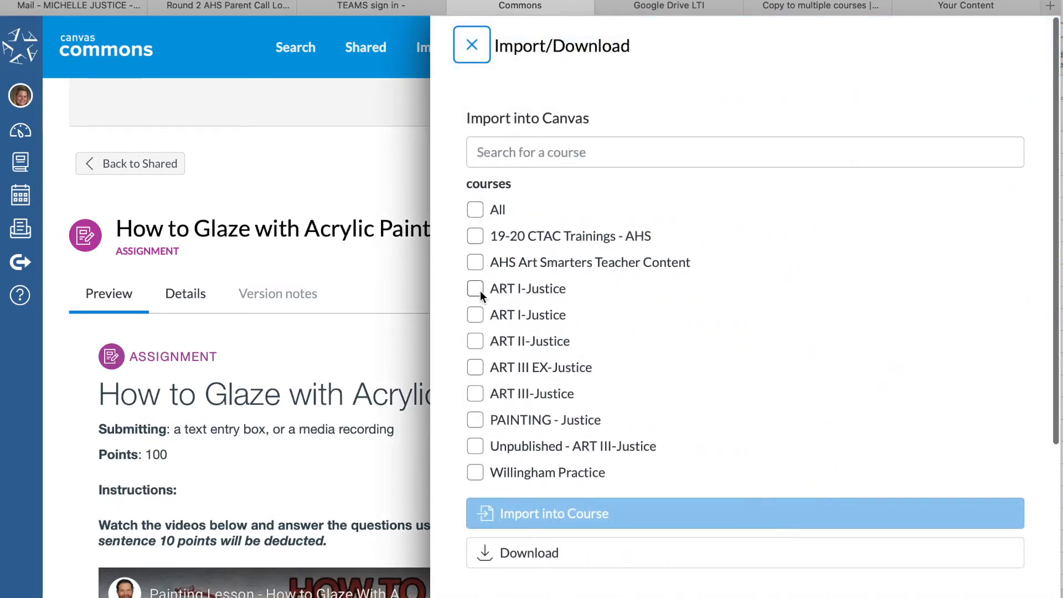
- Import the assignment into ART II-Justice and go to that course's modules
left_click(475, 341)
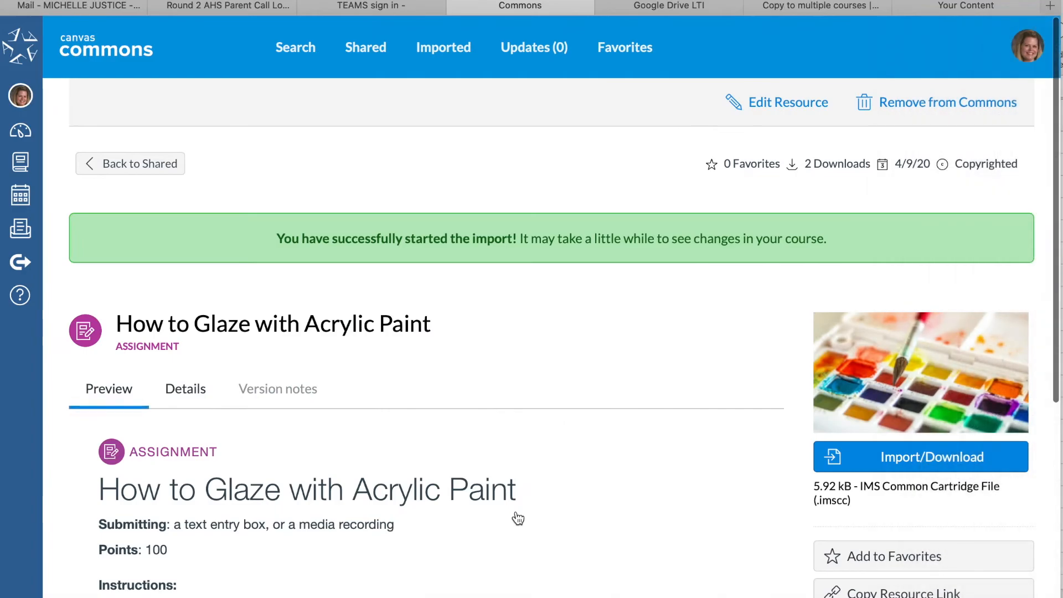
mouse_move(644, 377)
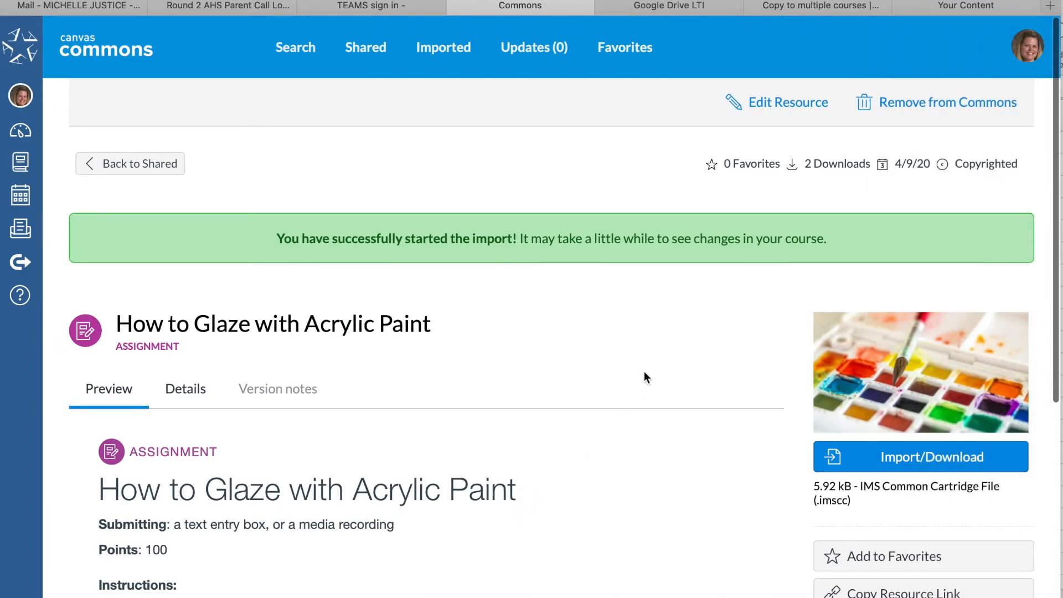
mouse_move(519, 273)
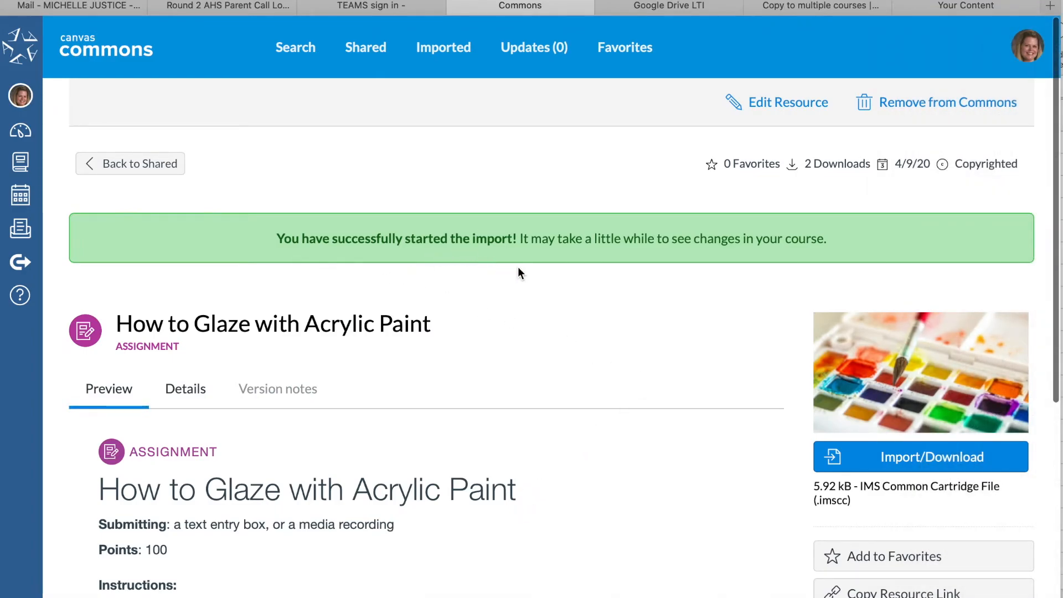
mouse_move(674, 310)
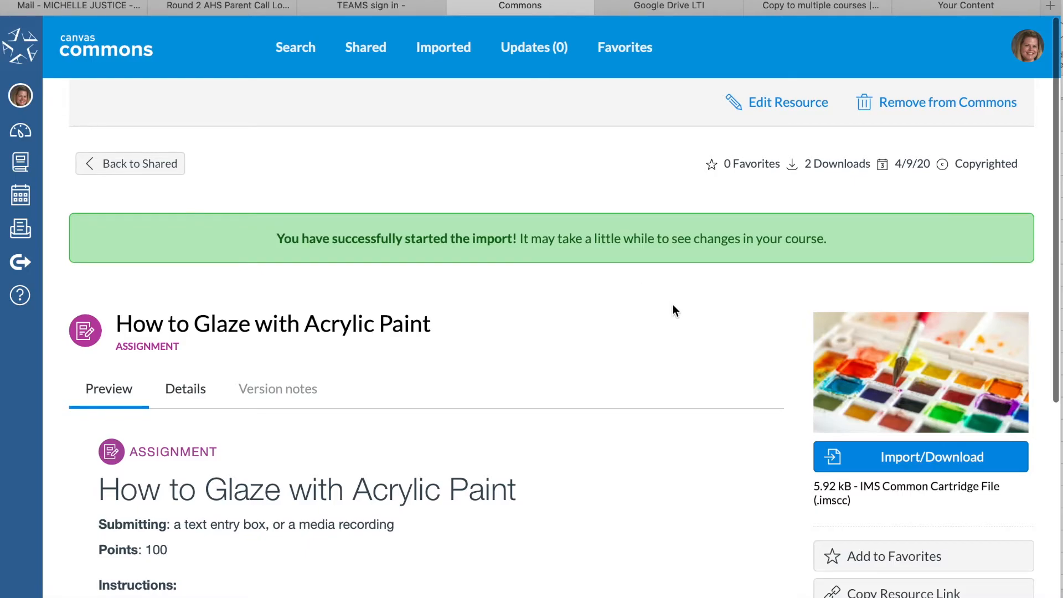
scroll("down", 3)
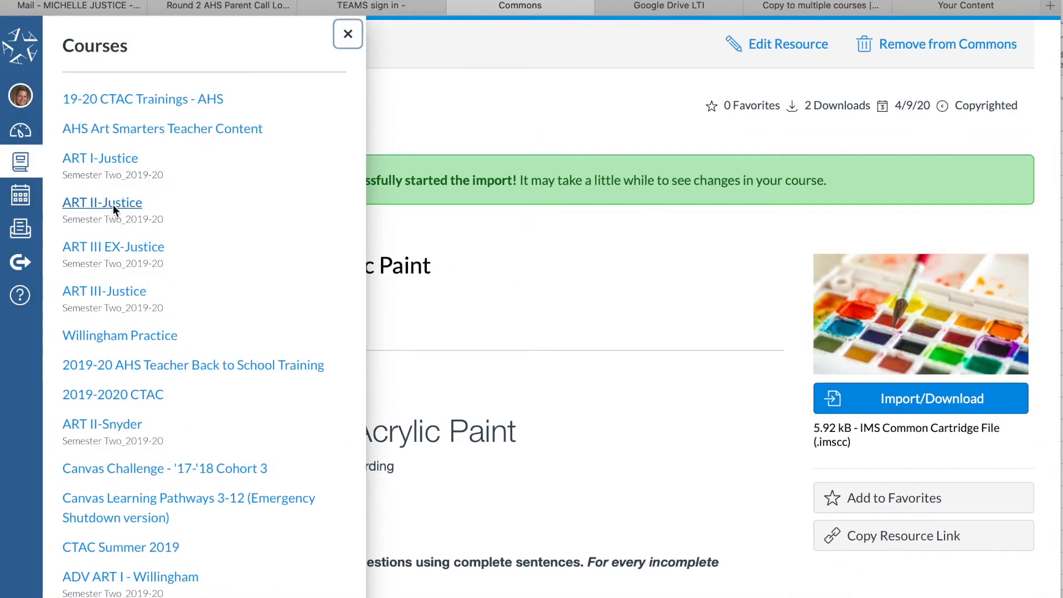
left_click(102, 203)
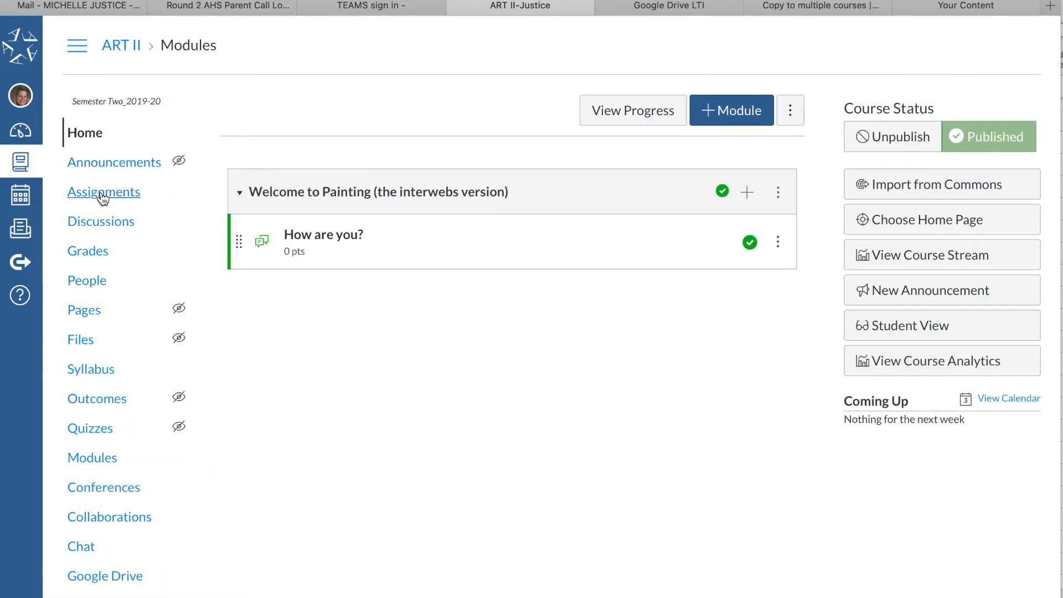
mouse_move(284, 294)
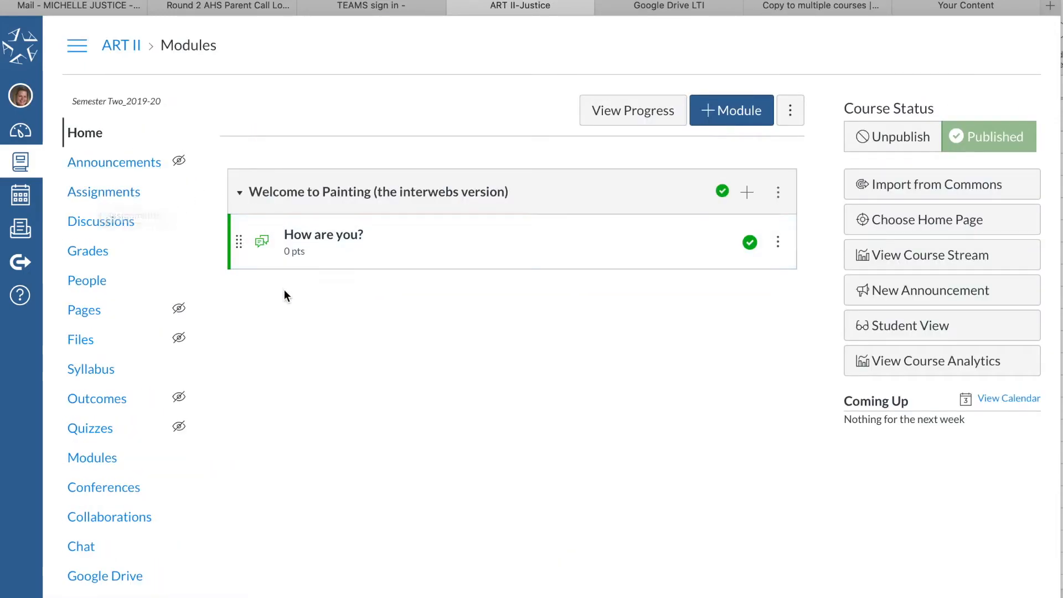
left_click(104, 191)
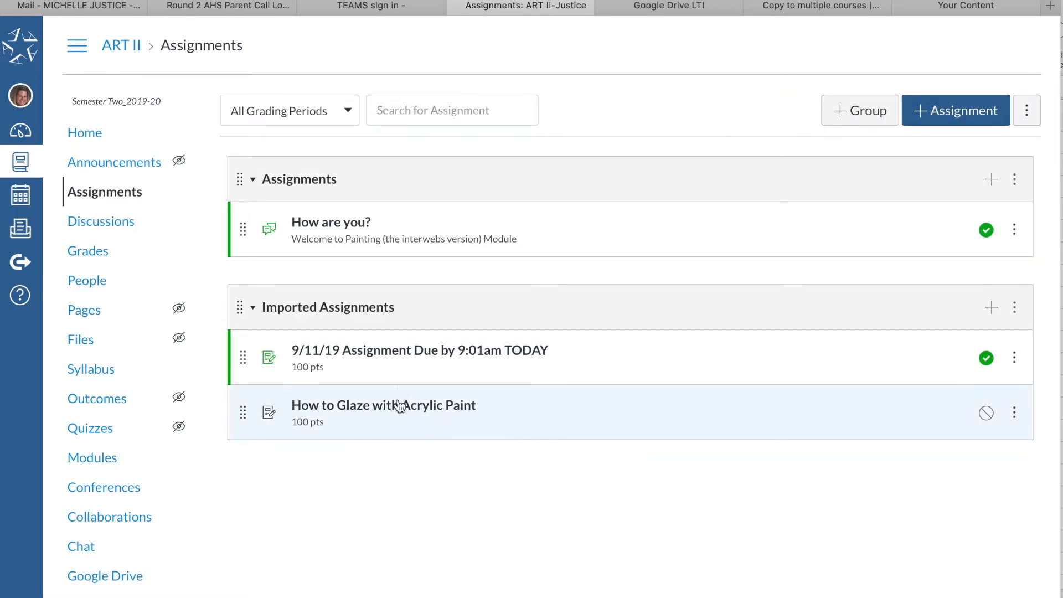
mouse_move(445, 451)
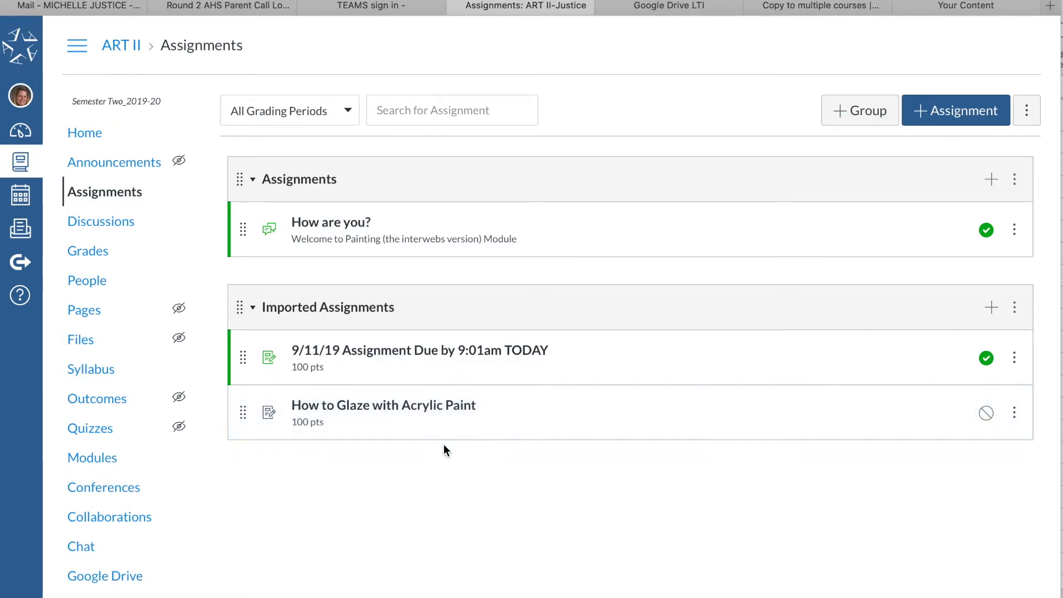
mouse_move(406, 413)
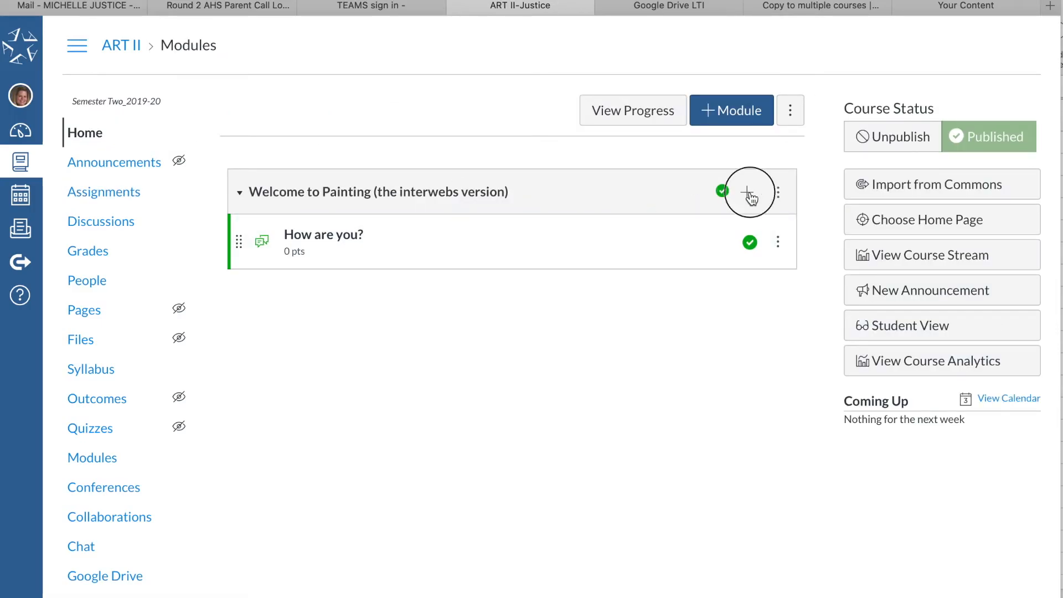
- Add the imported How to Glaze with Acrylic Paint assignment to the Welcome to Painting module
left_click(749, 191)
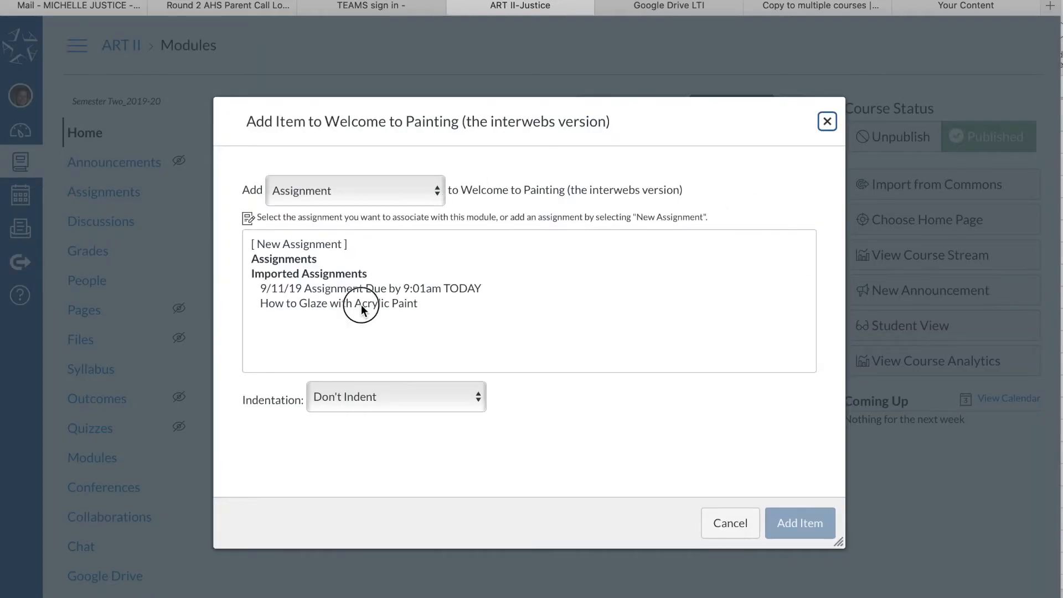
left_click(339, 303)
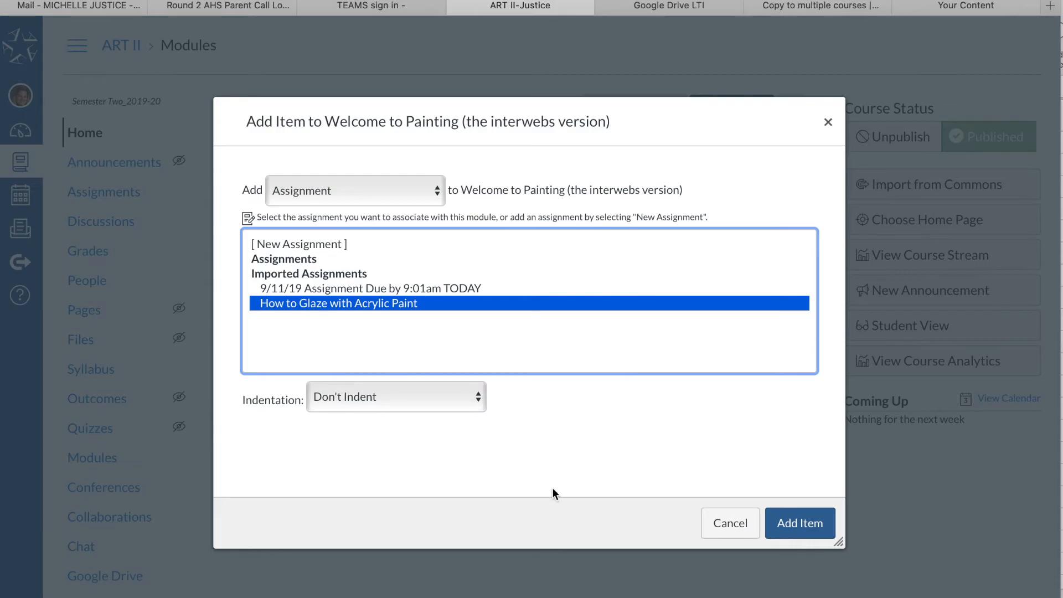
left_click(799, 522)
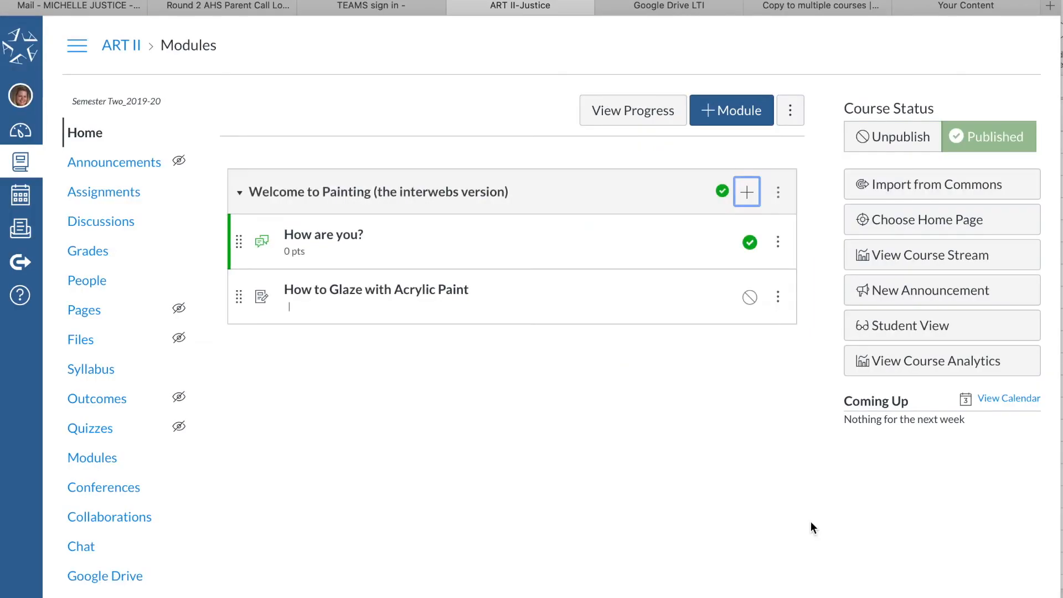
mouse_move(750, 297)
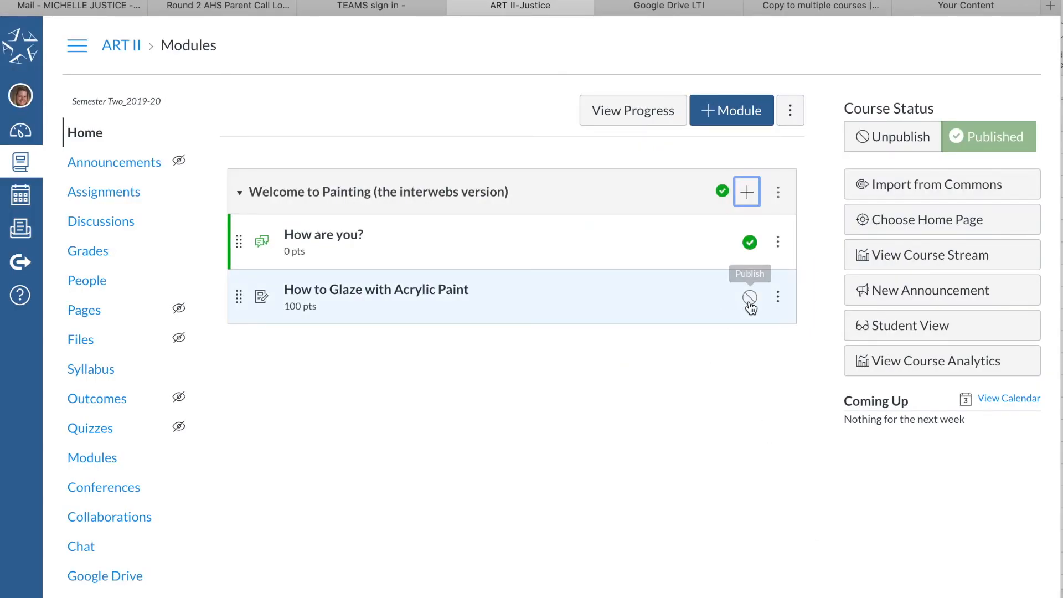
left_click(750, 297)
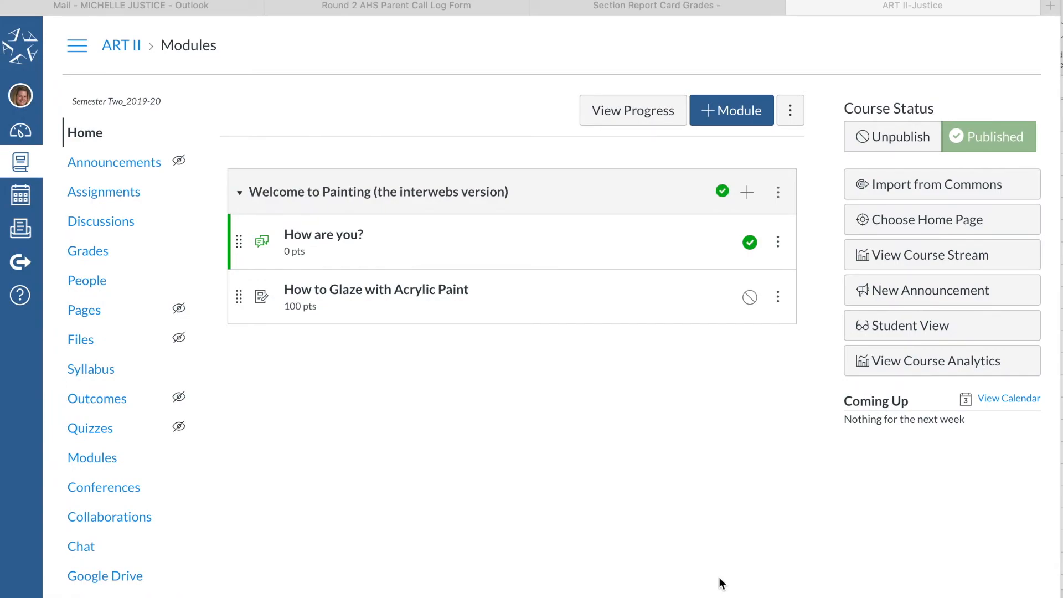
mouse_move(404, 437)
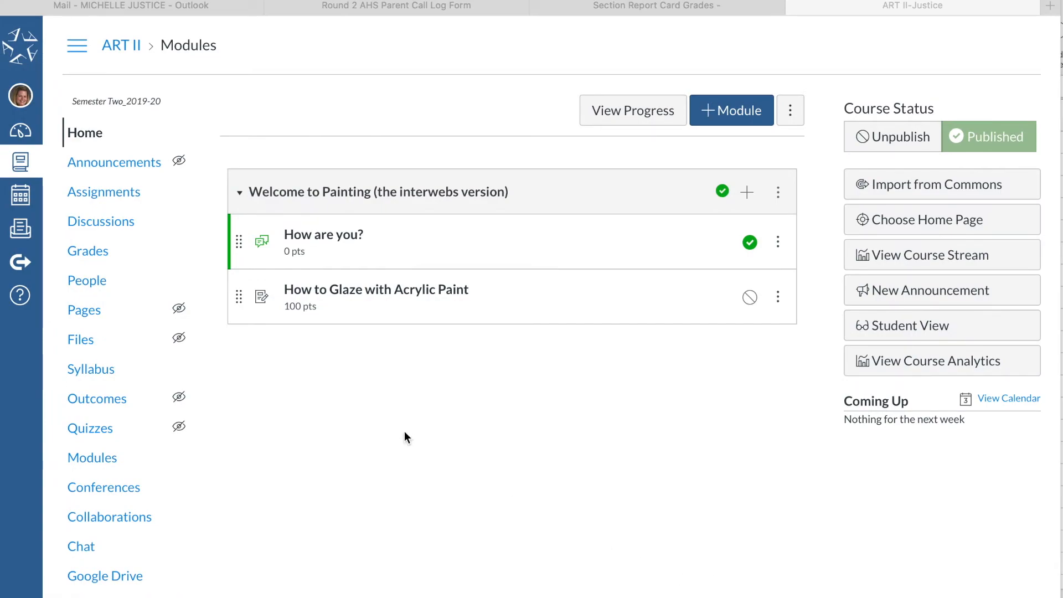
mouse_move(384, 410)
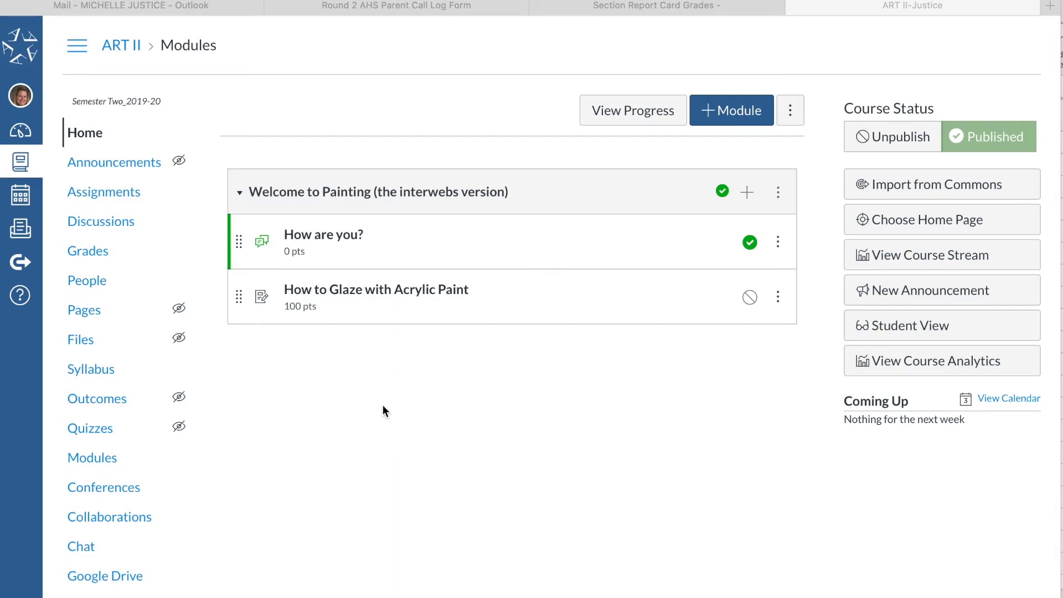
mouse_move(285, 411)
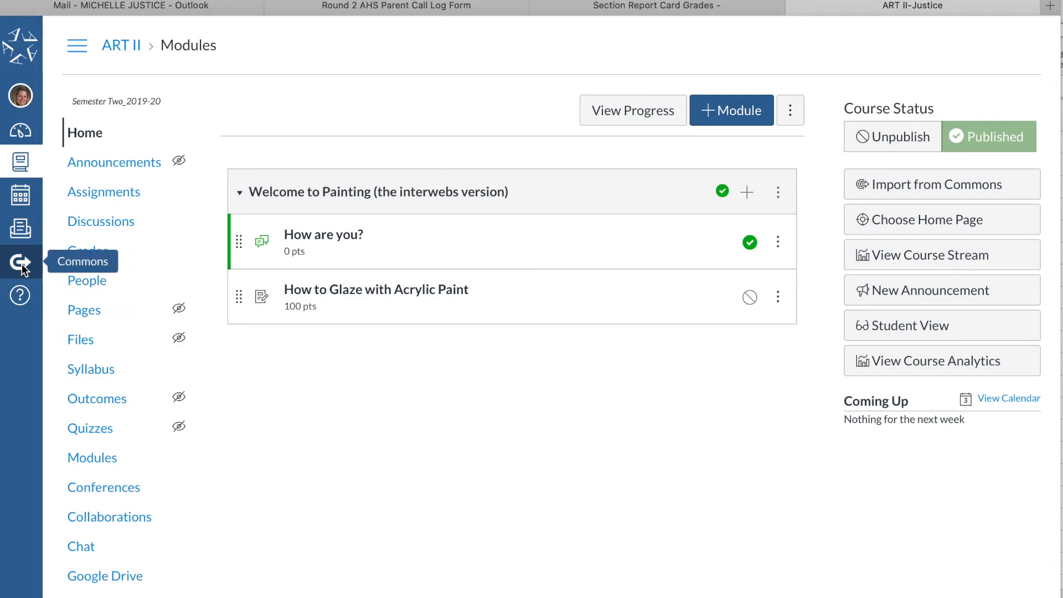
left_click(20, 263)
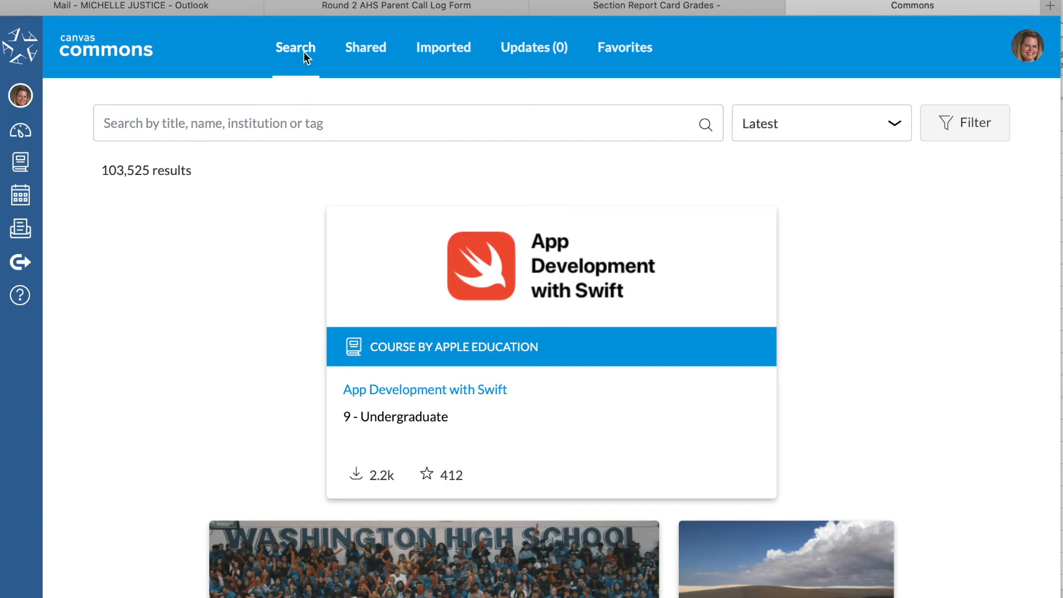
mouse_move(364, 48)
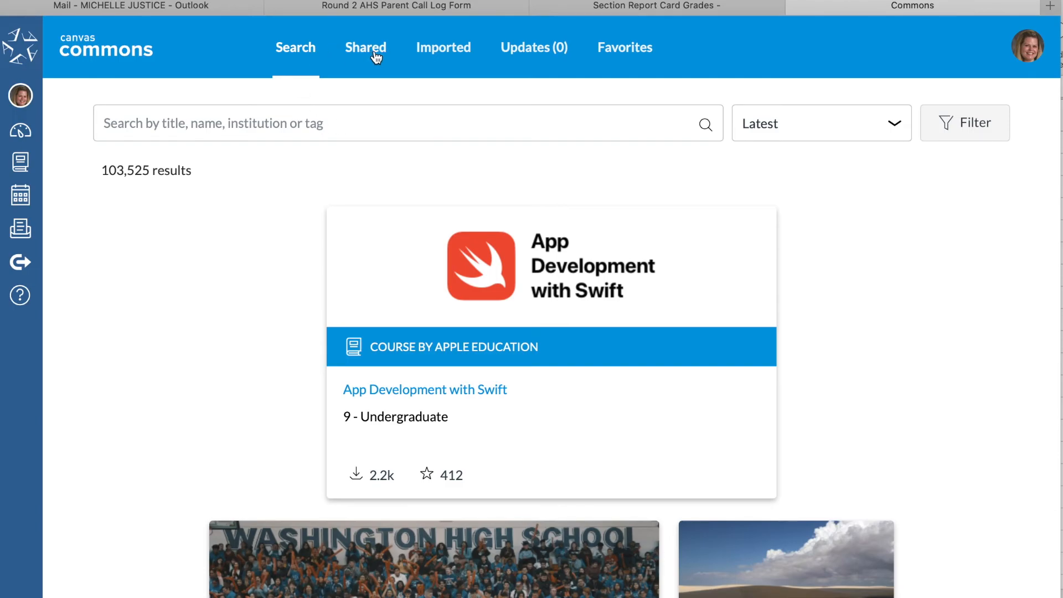
- From the Shared tab, reopen the glaze assignment and bring up its course import choices
left_click(365, 48)
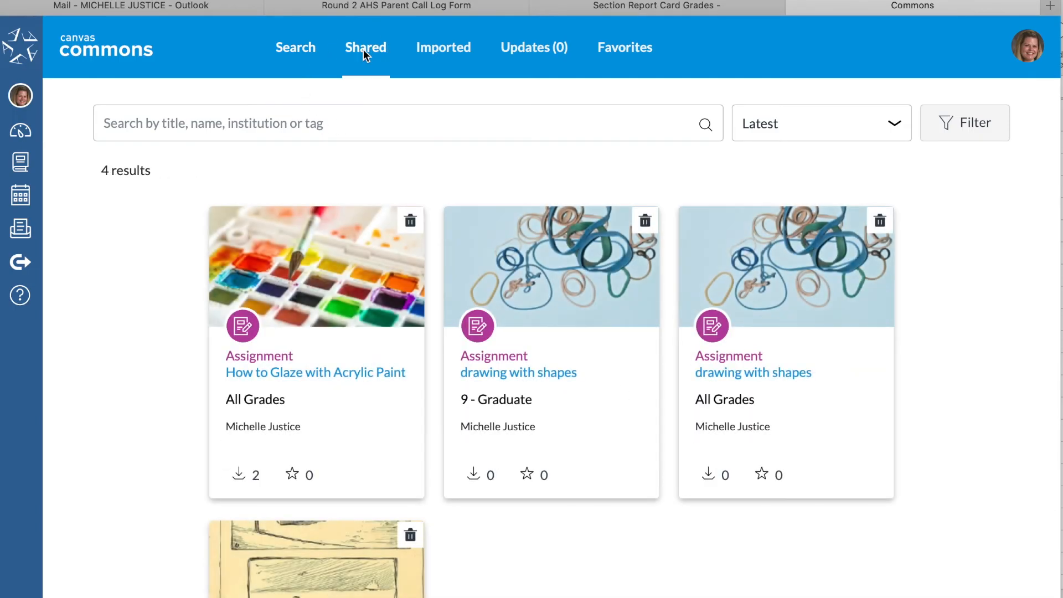
scroll("down", 3)
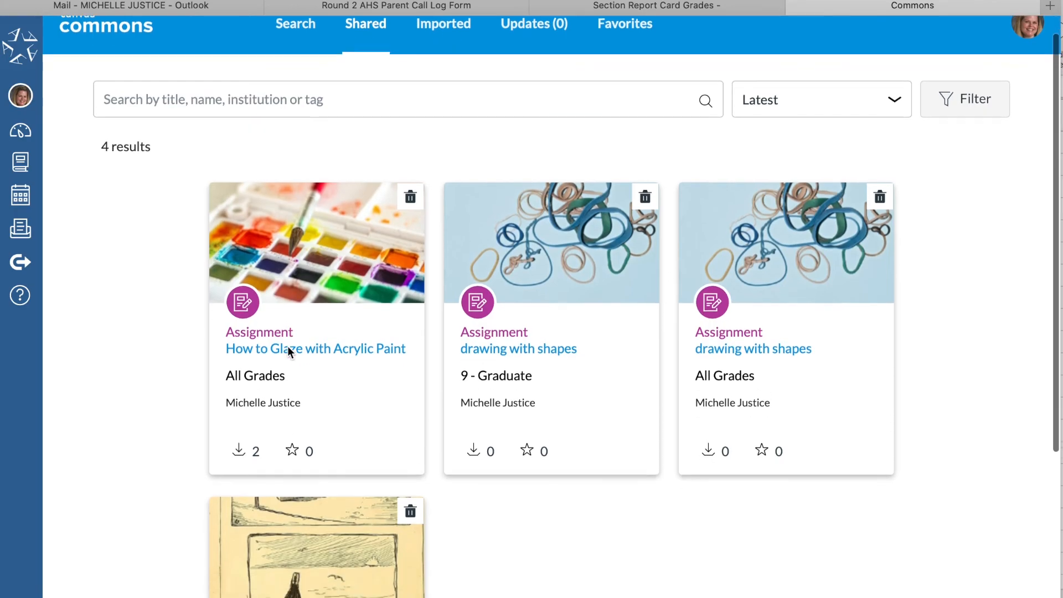
scroll("down", 3)
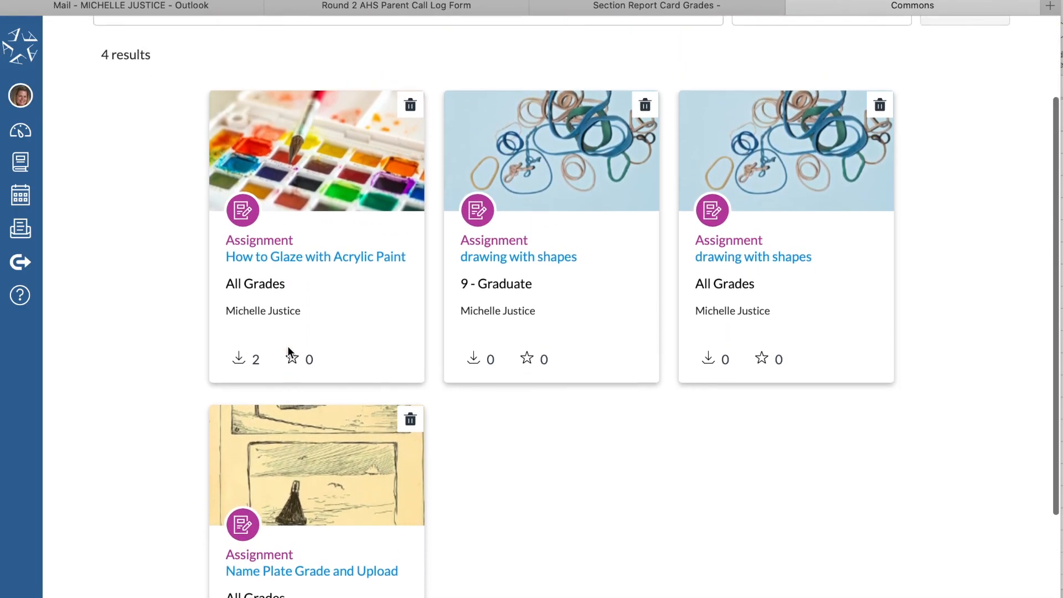
scroll("down", 3)
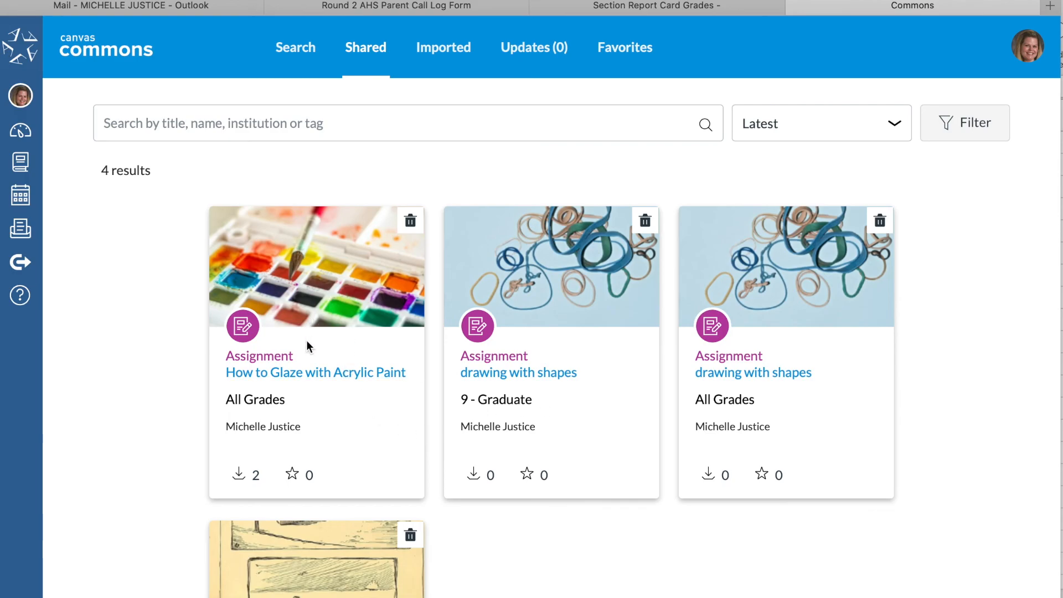
left_click(315, 363)
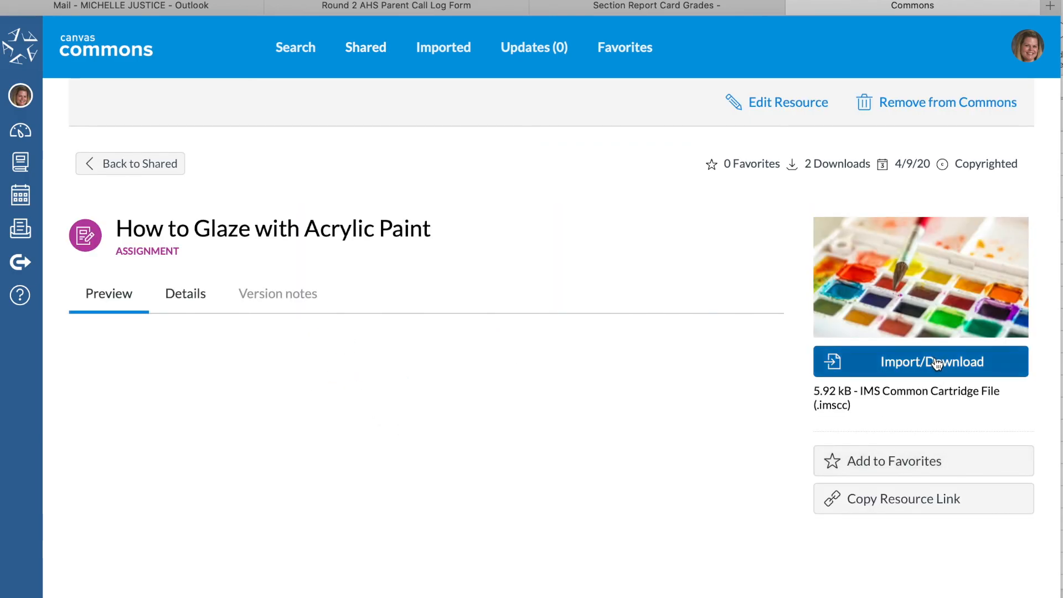
left_click(931, 361)
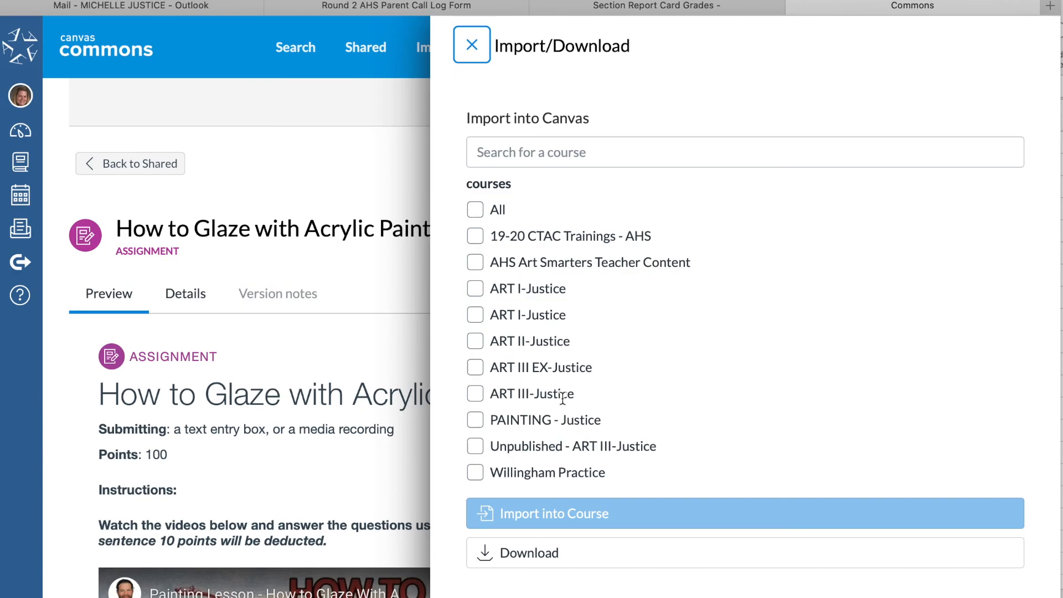